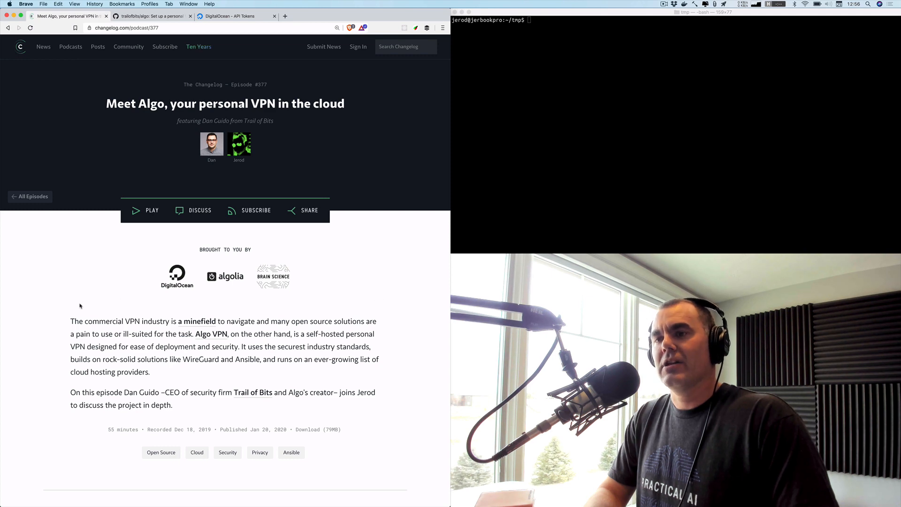
# Finish reading the current page and switch to the trailofbits/algo repository
pyautogui.scroll(-3)
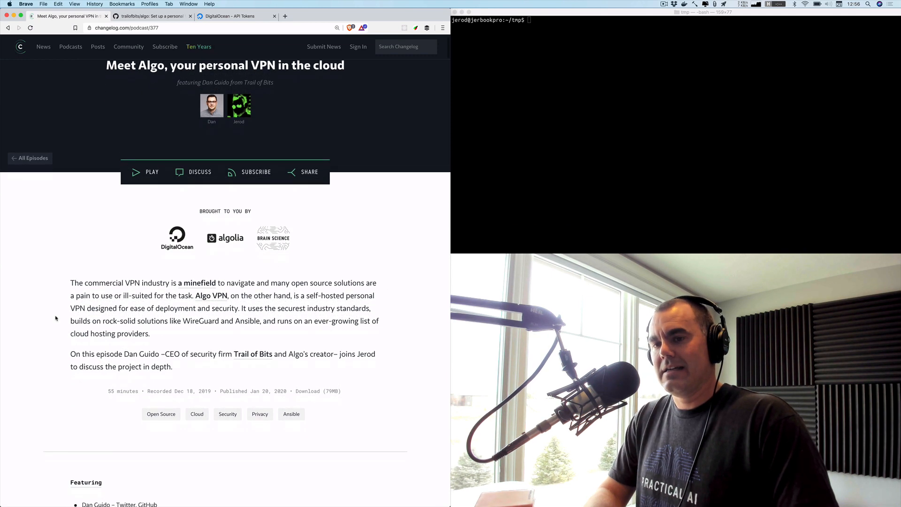
pyautogui.scroll(-3)
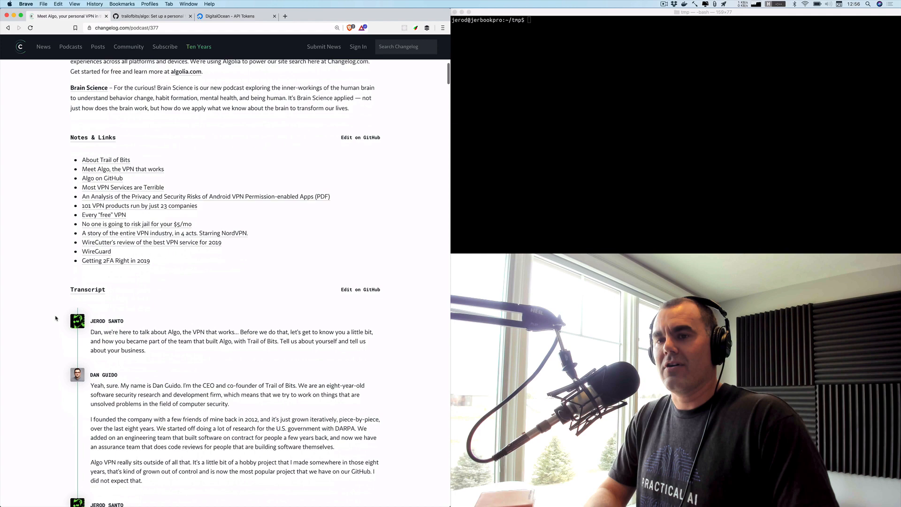
pyautogui.scroll(-3)
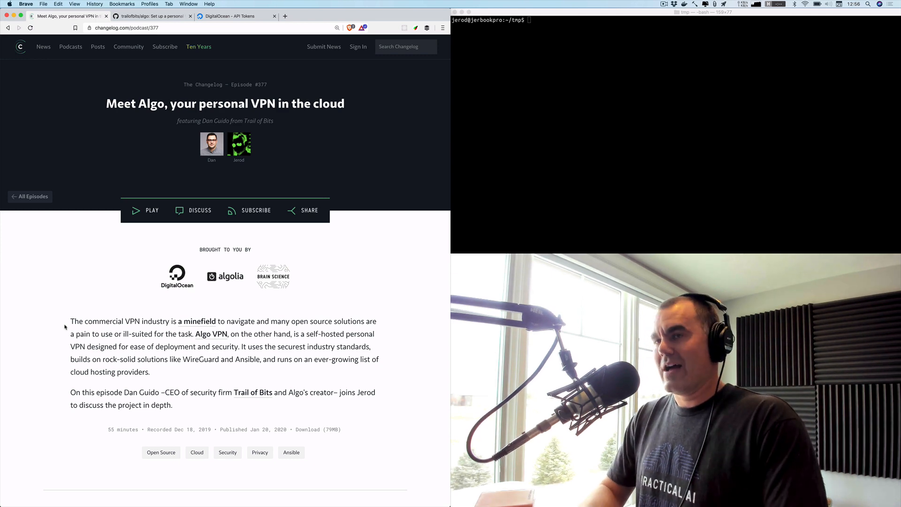
pyautogui.click(152, 16)
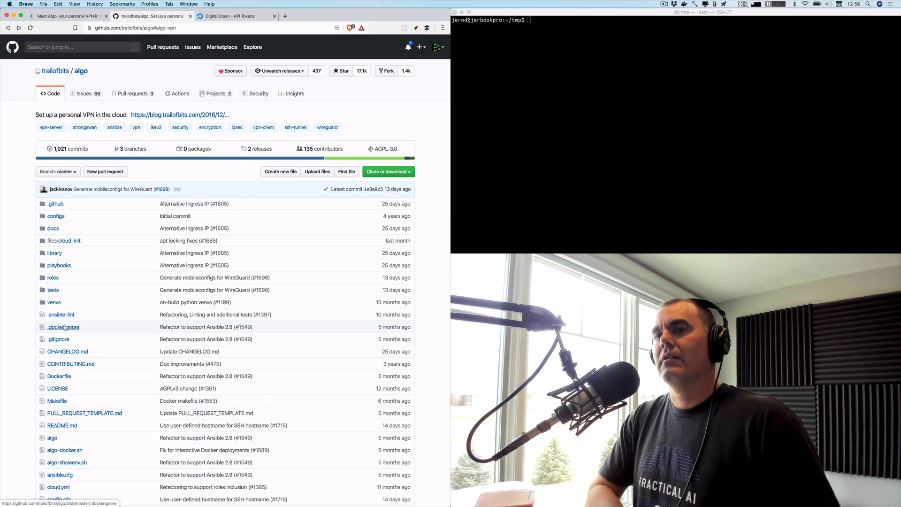
# Read the Algo README's features and anti-features down to Deploy the Algo Server
pyautogui.scroll(-3)
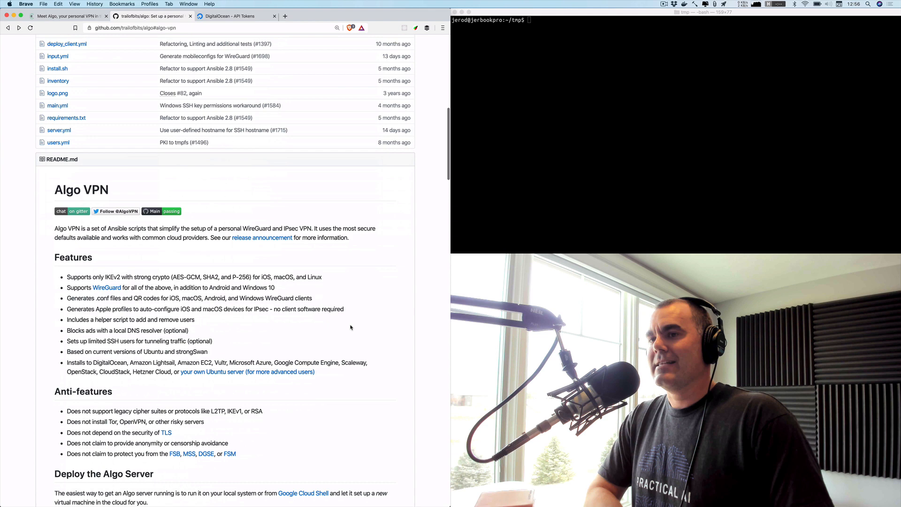
pyautogui.scroll(-3)
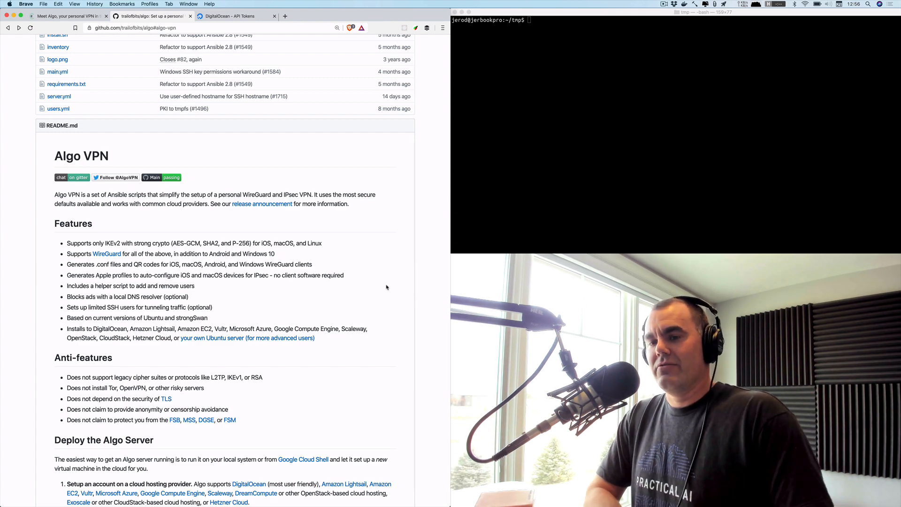
pyautogui.scroll(-3)
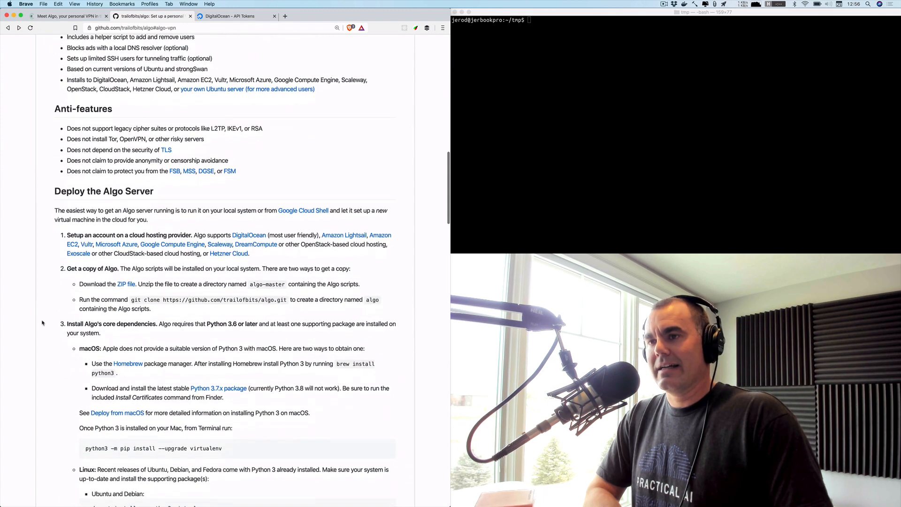
pyautogui.scroll(-3)
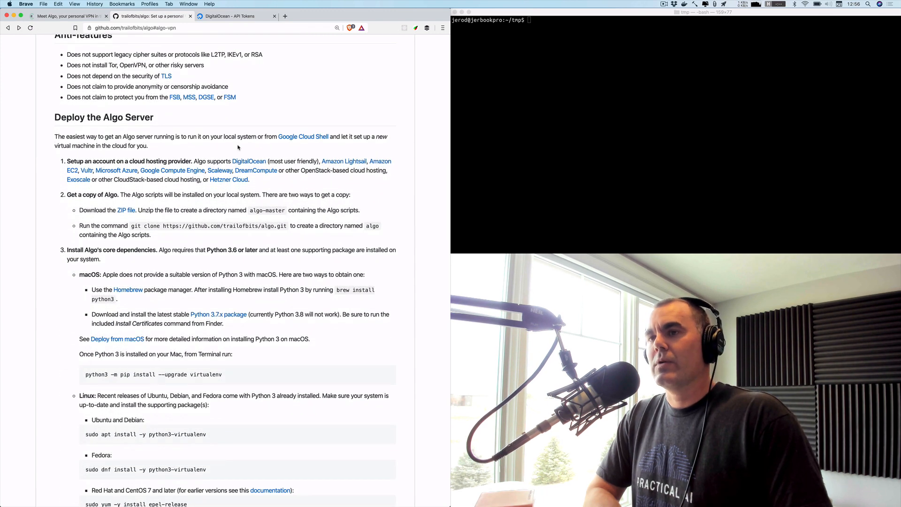
pyautogui.moveTo(249, 160)
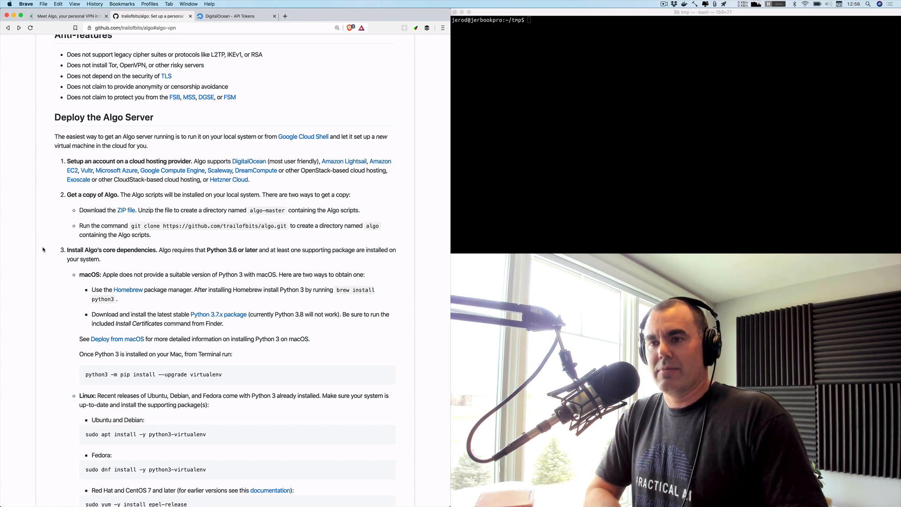
pyautogui.scroll(-3)
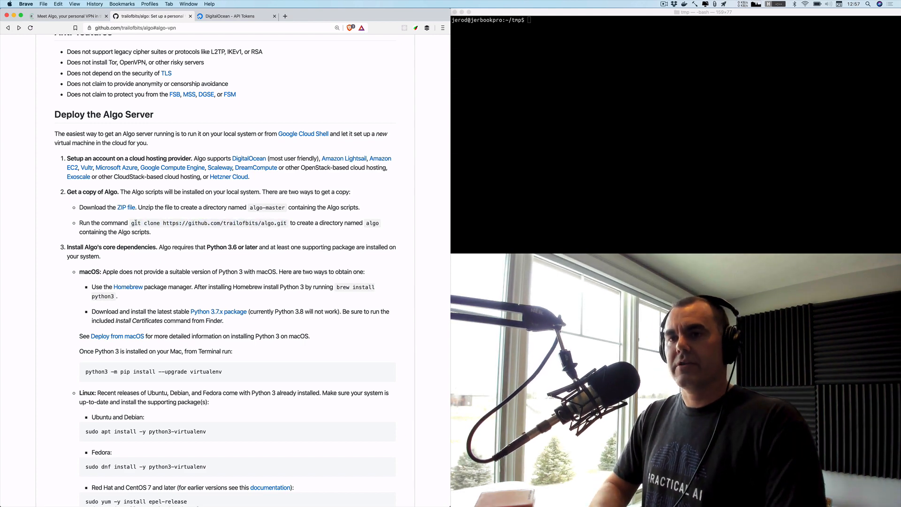
pyautogui.moveTo(133, 223); pyautogui.dragTo(286, 223)
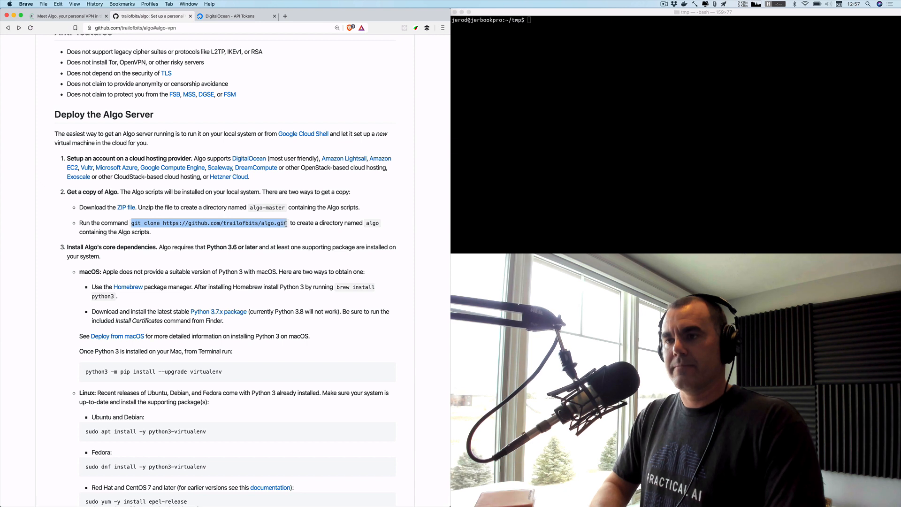
pyautogui.write('git clone https://github.com/trailofbits/algo.git')
pyautogui.write('cd algo/')
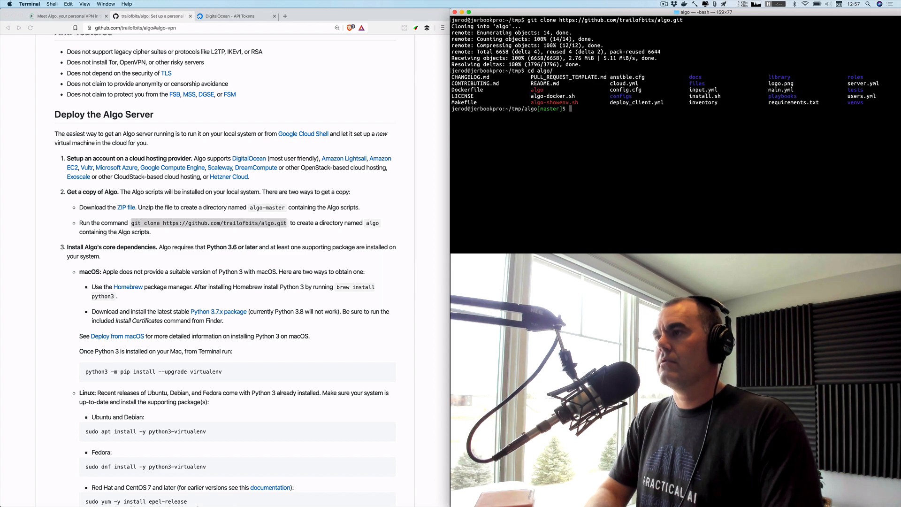
pyautogui.write('ls')
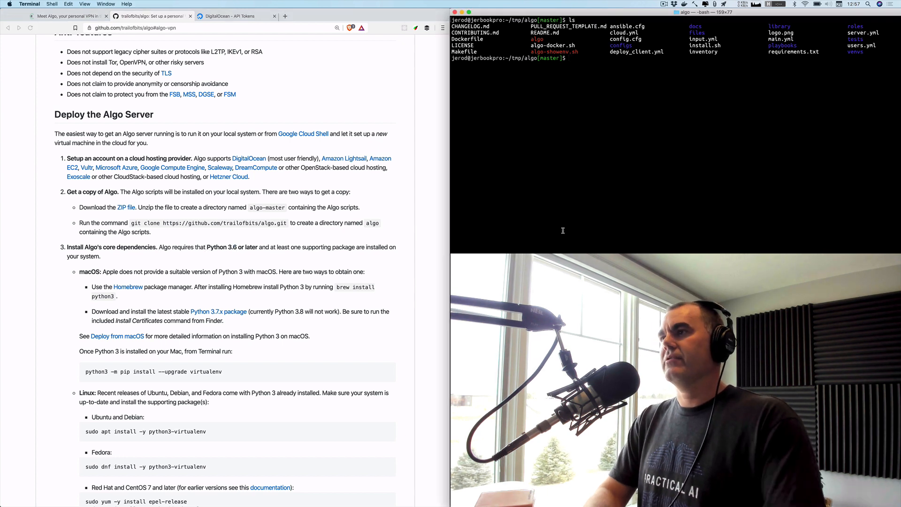
# Confirm which python3 is used and that it reports version 3.7.5
pyautogui.write('which python3')
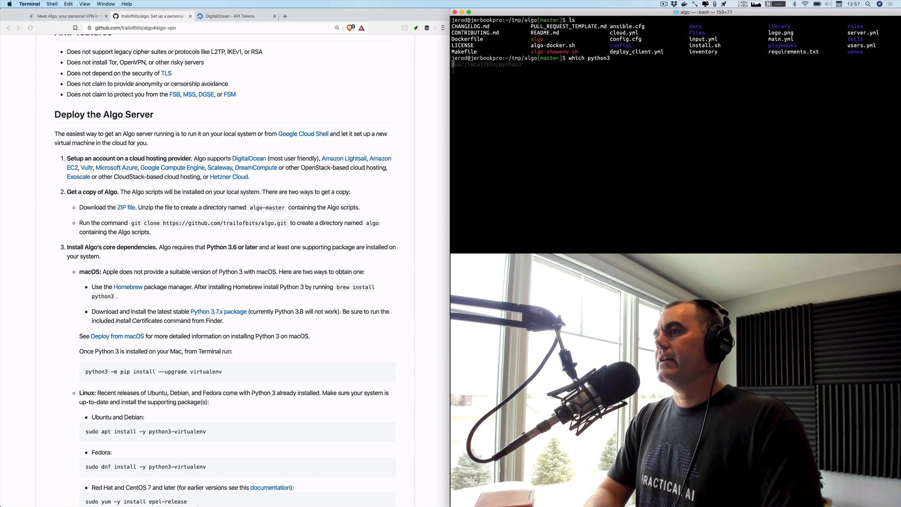
pyautogui.write('python3 --version')
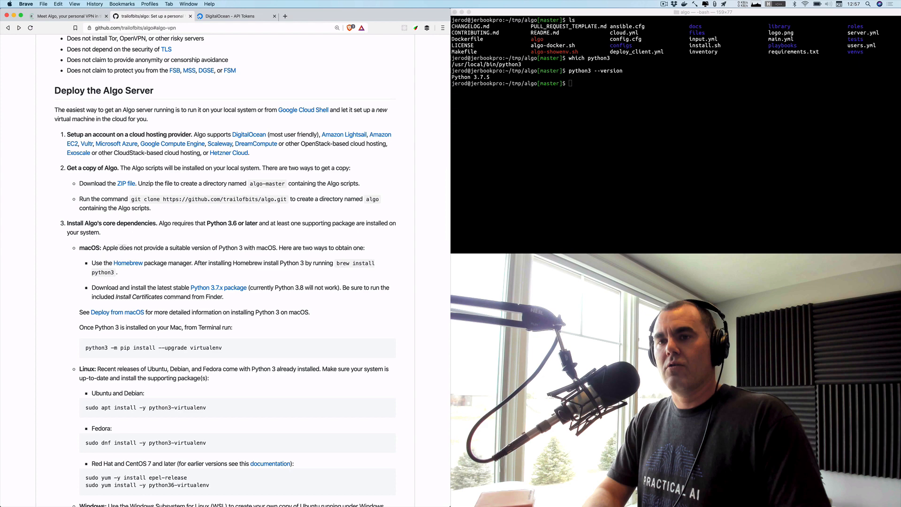
# Run pip install --upgrade virtualenv and paste the four-line remaining-dependencies block into Terminal
pyautogui.scroll(-3)
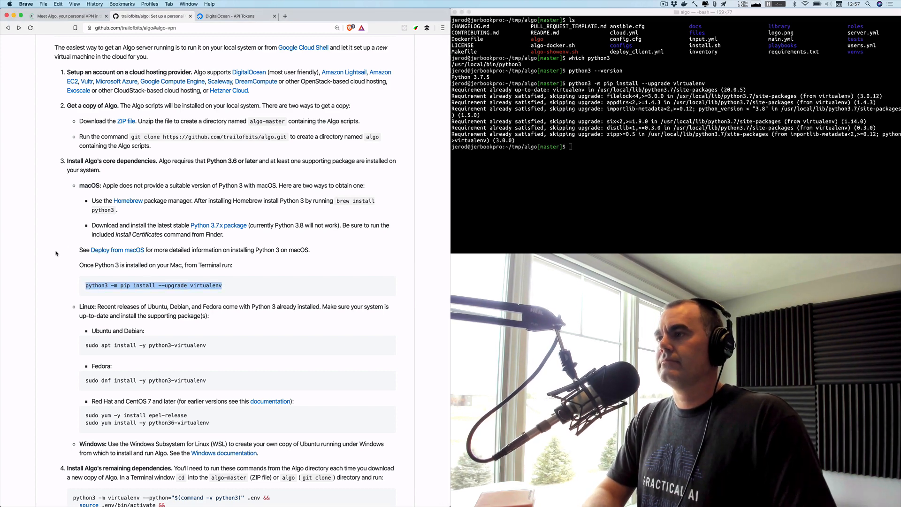
pyautogui.scroll(-3)
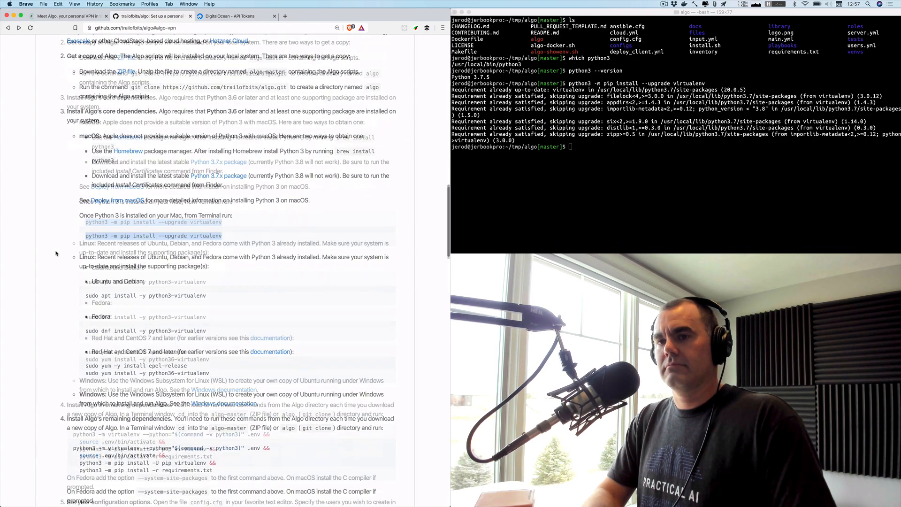
pyautogui.scroll(-3)
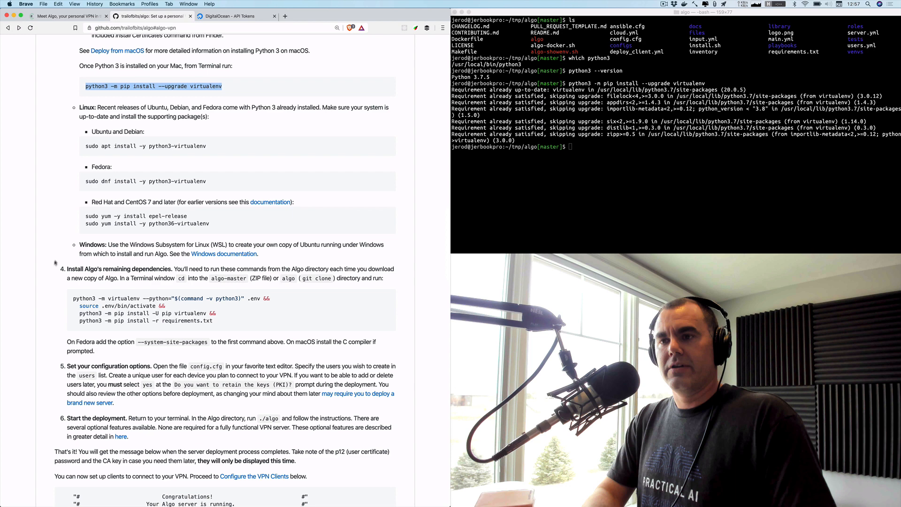
pyautogui.scroll(-3)
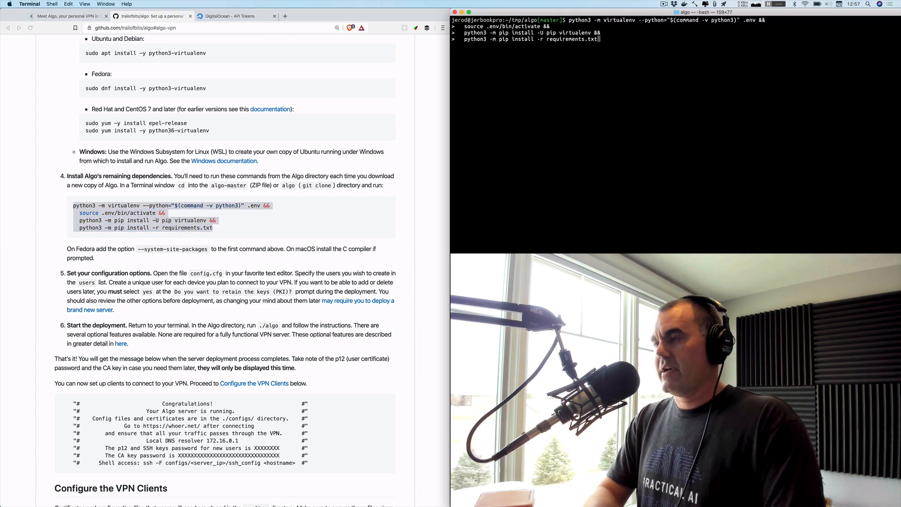
# Run the pasted commands to create .env and install packages from requirements.txt
pyautogui.press('Return')
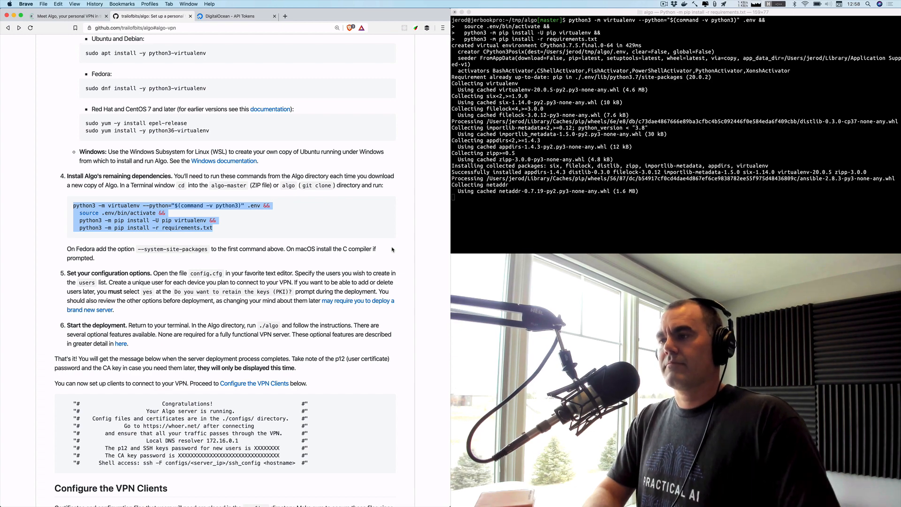
pyautogui.scroll(-3)
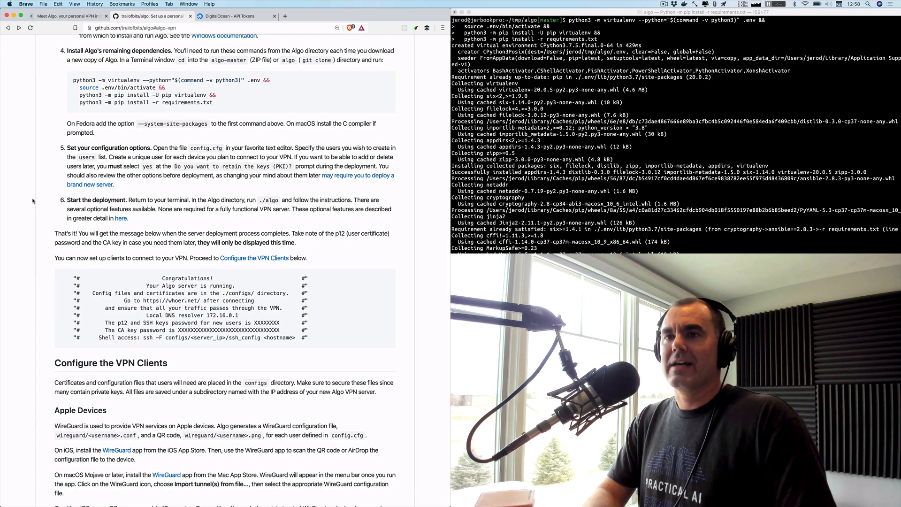
pyautogui.scroll(-3)
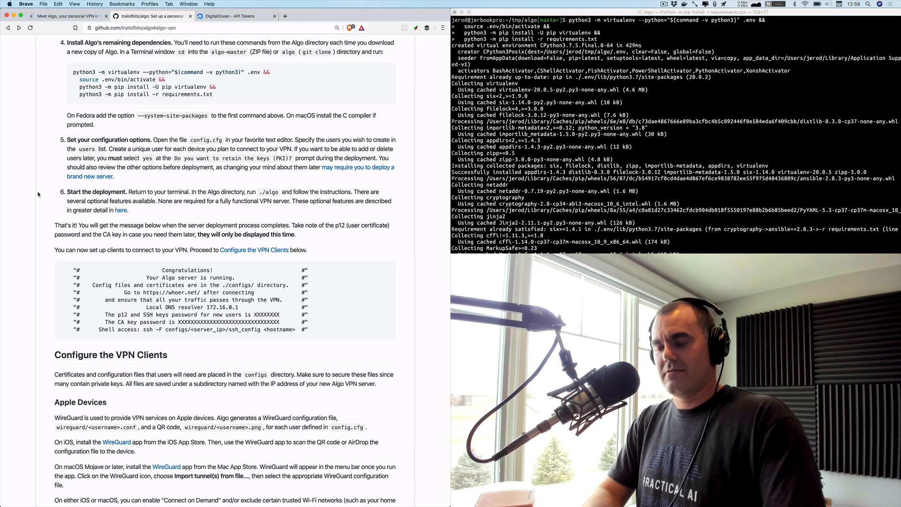
# Search the README for config.cfg and open the algo folder in VS Code with code
pyautogui.write('anti')
pyautogui.write('config.cf')
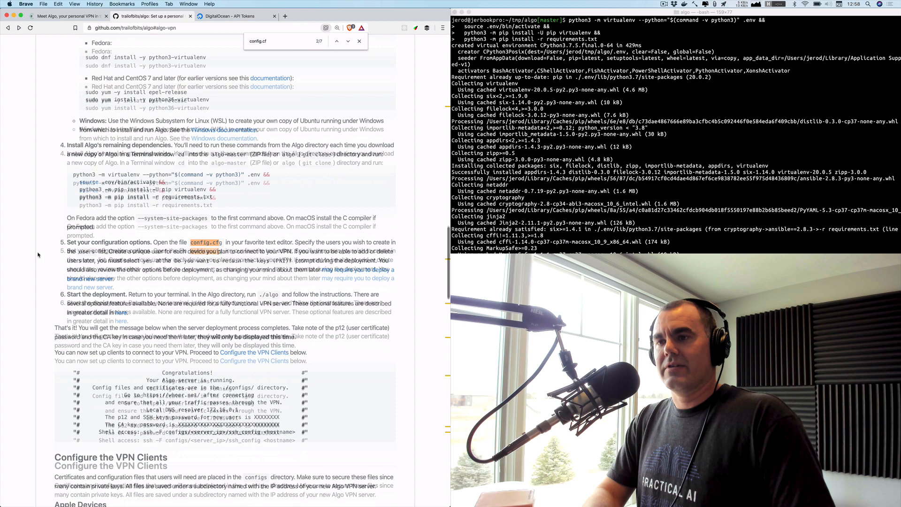
pyautogui.scroll(-3)
pyautogui.write('code .')
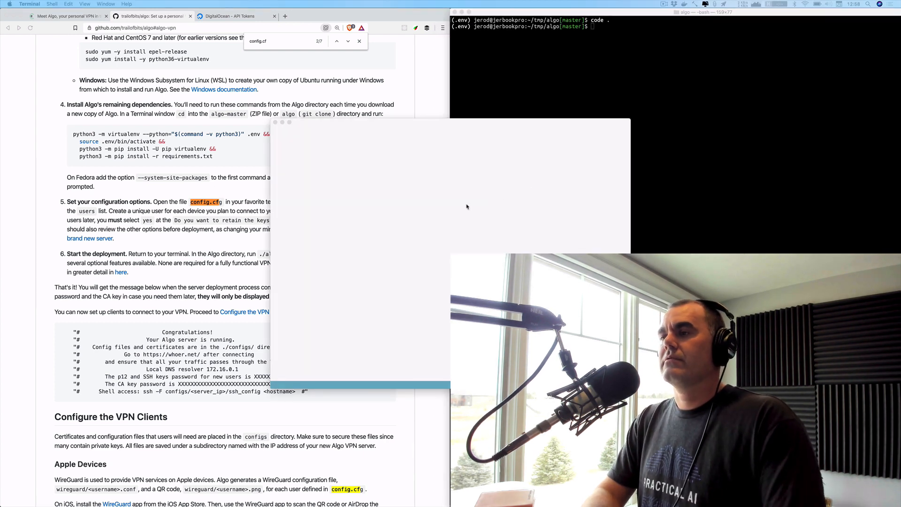
# Open config.cfg and review its comments about one user per device
pyautogui.click(599, 20)
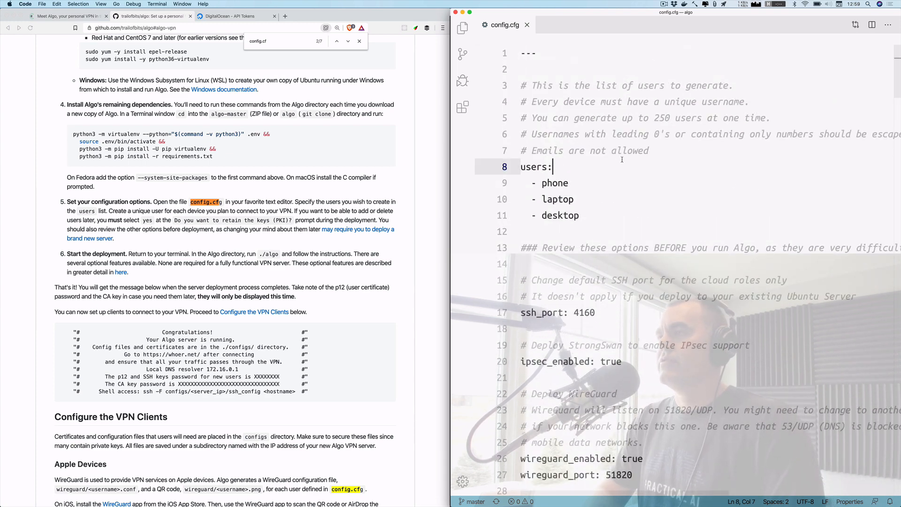
pyautogui.doubleClick(579, 102)
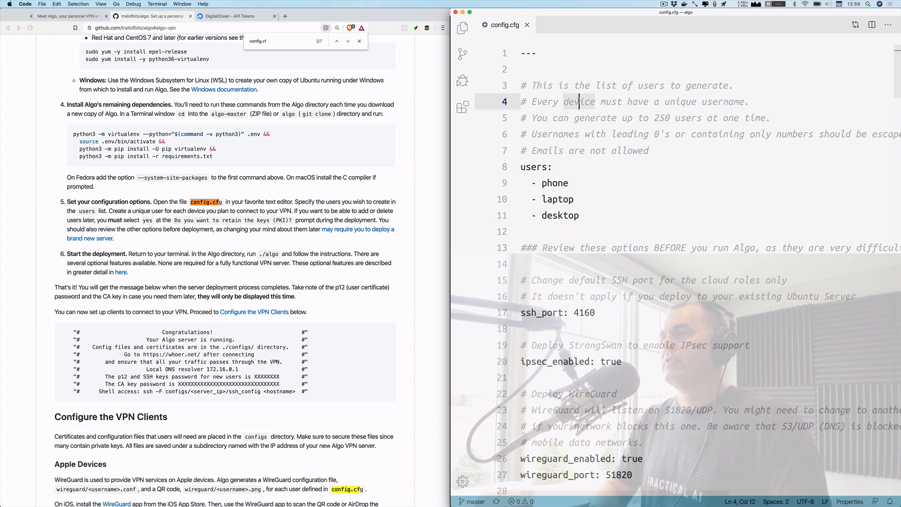
pyautogui.doubleClick(579, 102)
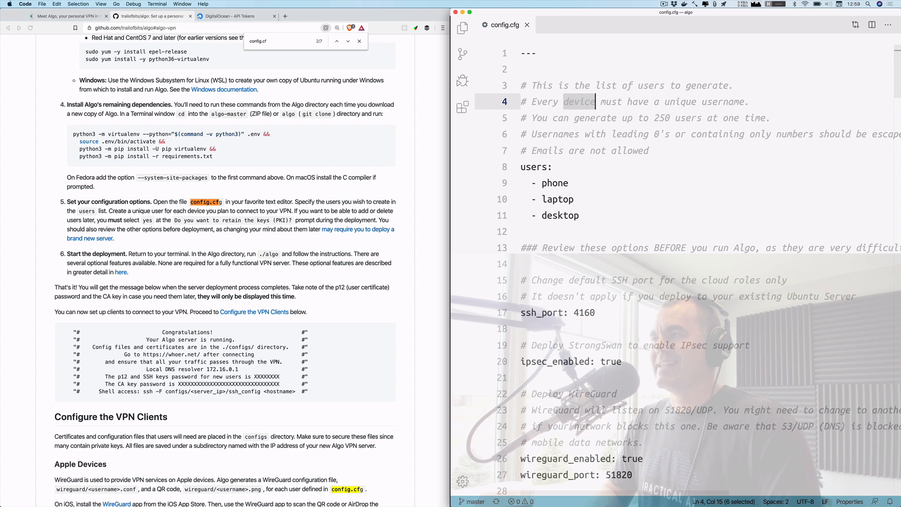
# Set users: to phone, laptop and desktop and note the 250-users-at-once limit
pyautogui.click(569, 183)
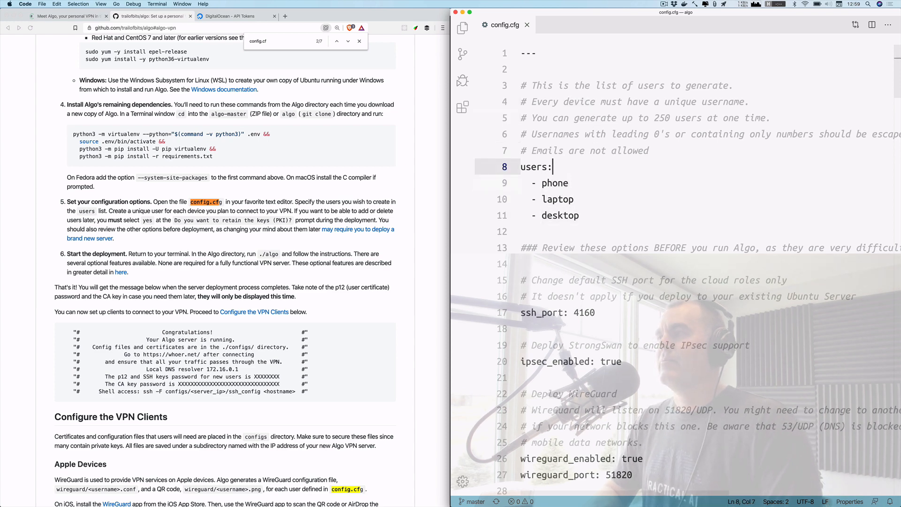
pyautogui.click(642, 117)
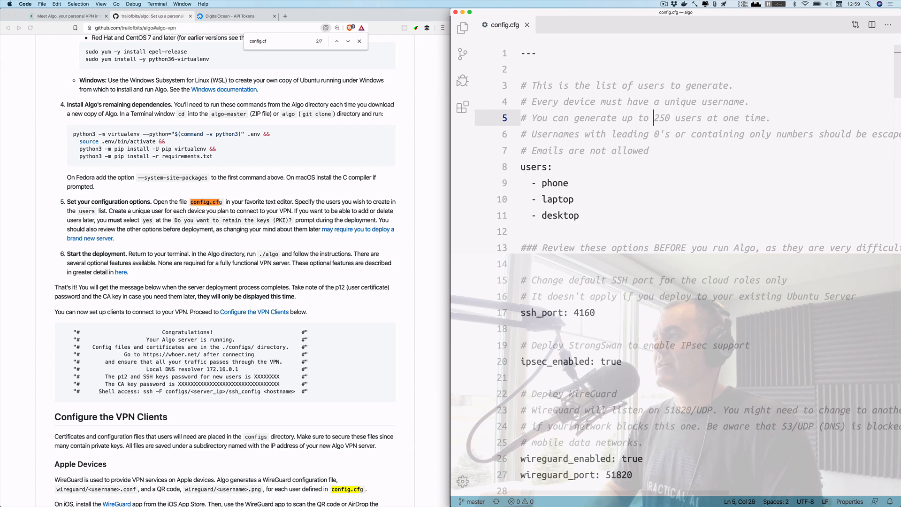
pyautogui.moveTo(655, 118); pyautogui.dragTo(698, 119)
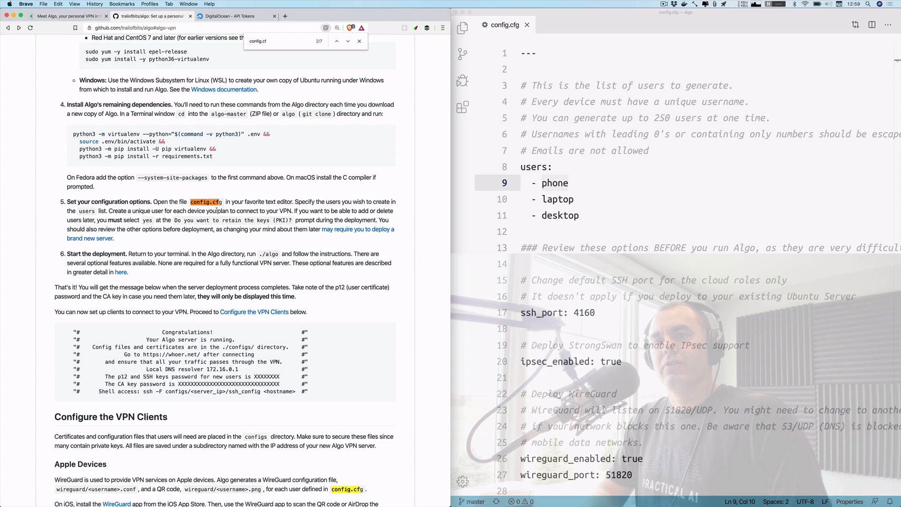
# Review config.cfg's server and cloud provider options, then run ./algo to start deployment
pyautogui.scroll(-3)
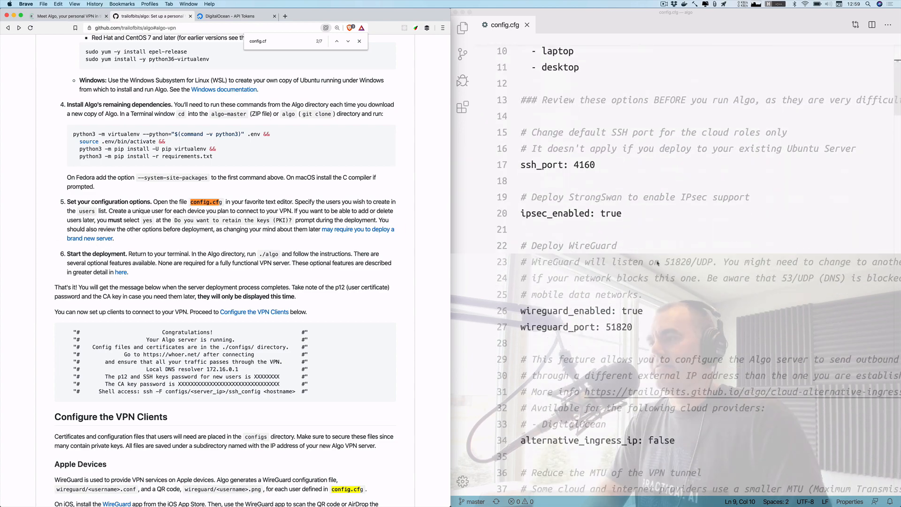
pyautogui.scroll(-3)
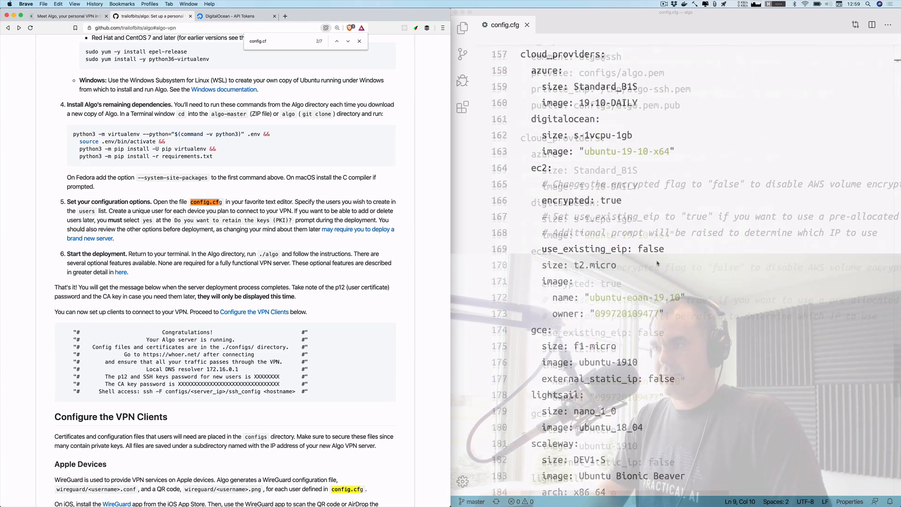
pyautogui.scroll(-3)
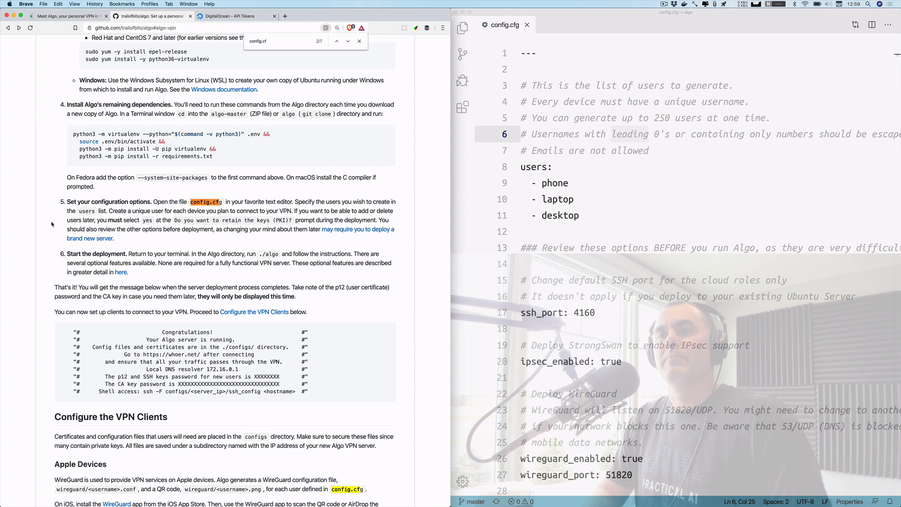
pyautogui.moveTo(96, 227)
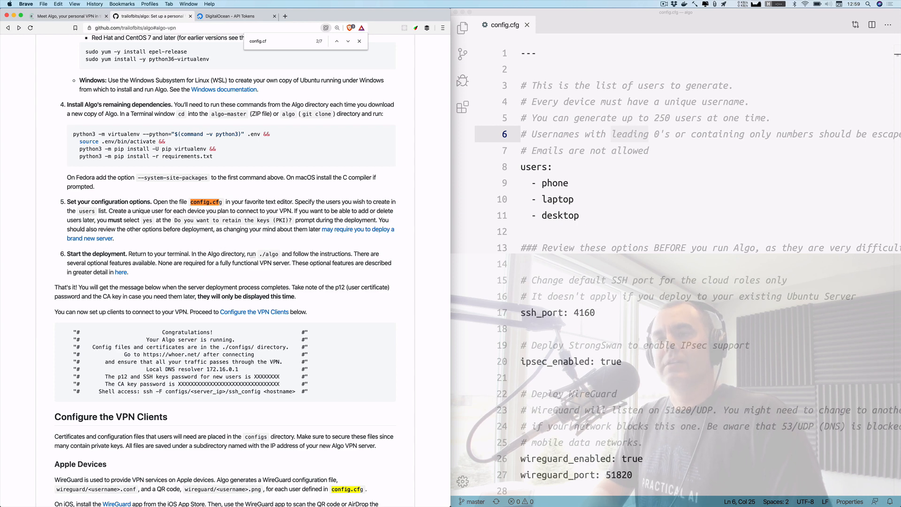
pyautogui.doubleClick(267, 254)
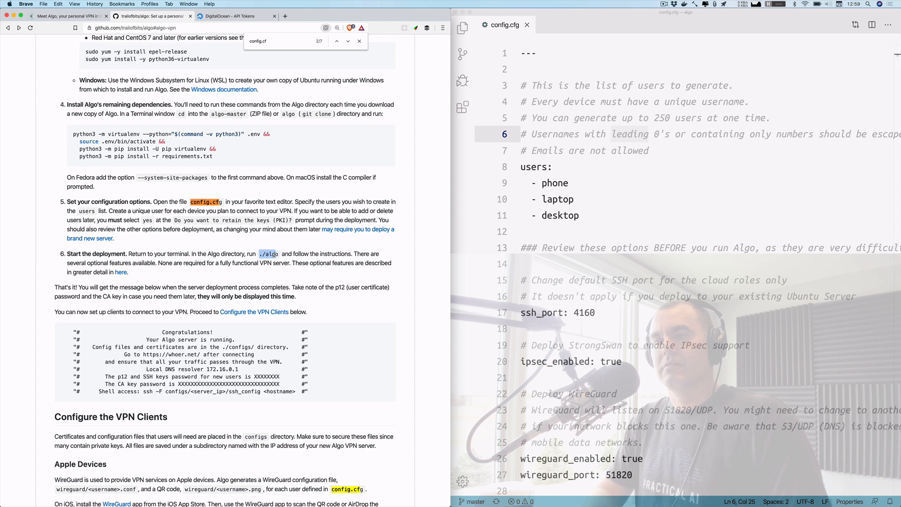
pyautogui.moveTo(276, 256)
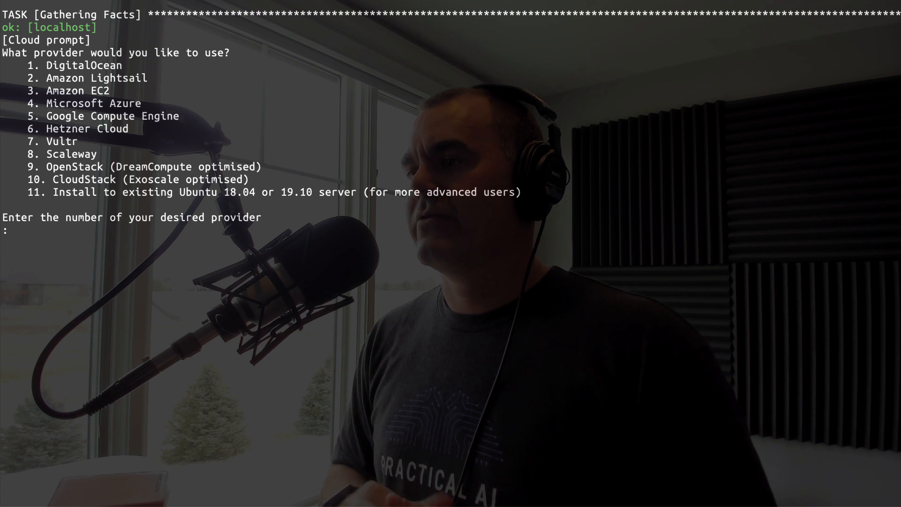
# Choose provider 1 DigitalOcean, keep server name algo, and answer N to cellular Connect On Demand
pyautogui.write('1')
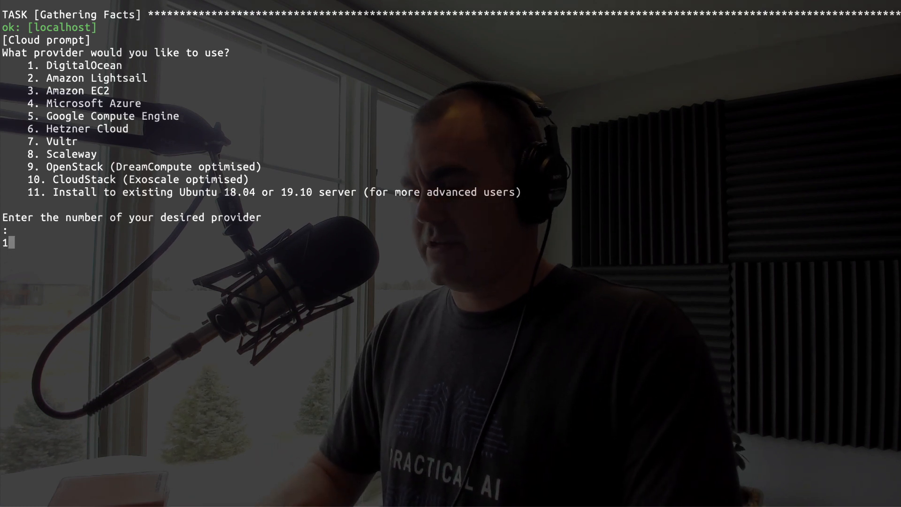
pyautogui.press('enter')
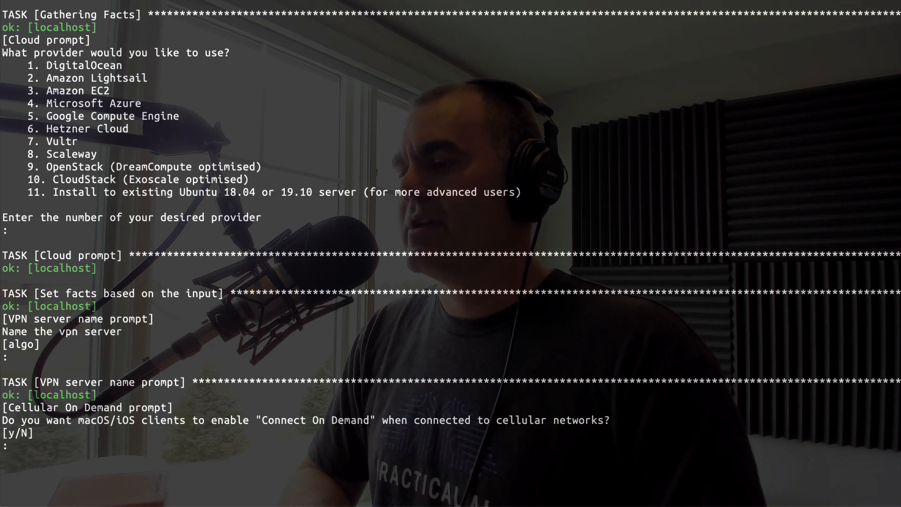
pyautogui.write('y')
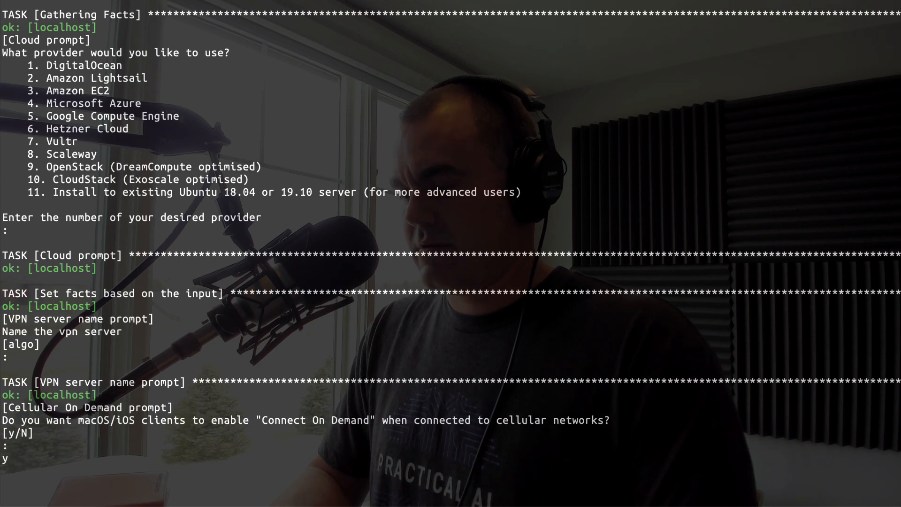
pyautogui.write('N')
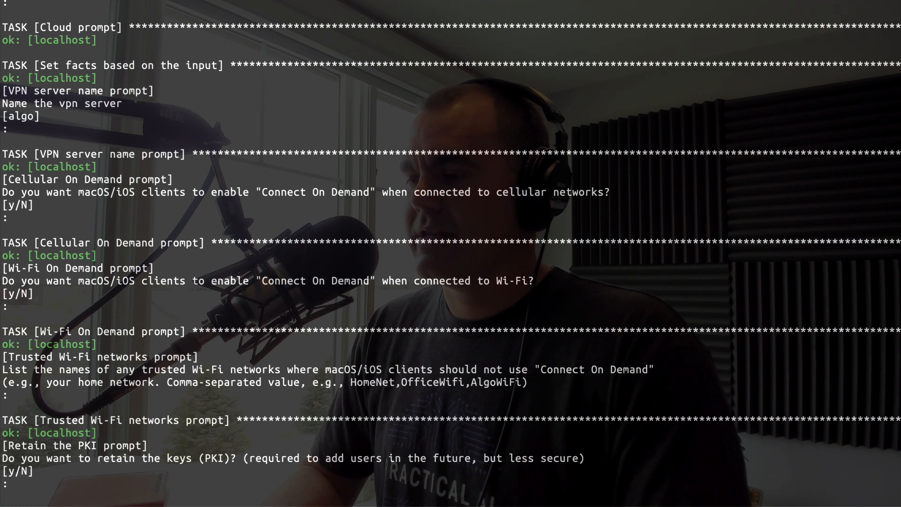
# Answer n to retaining PKI keys, n to DNS ad blocking, y to SSH tunneling, and begin provisioning
pyautogui.write('n')
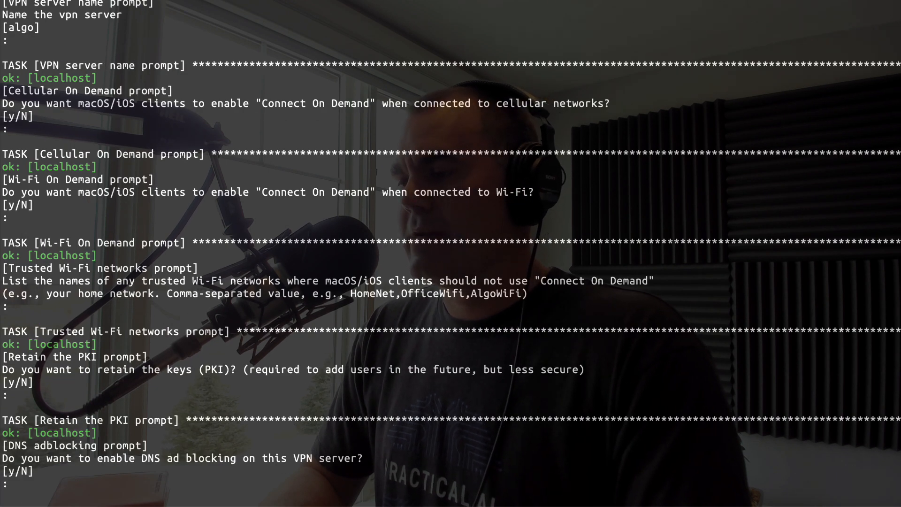
pyautogui.write('n')
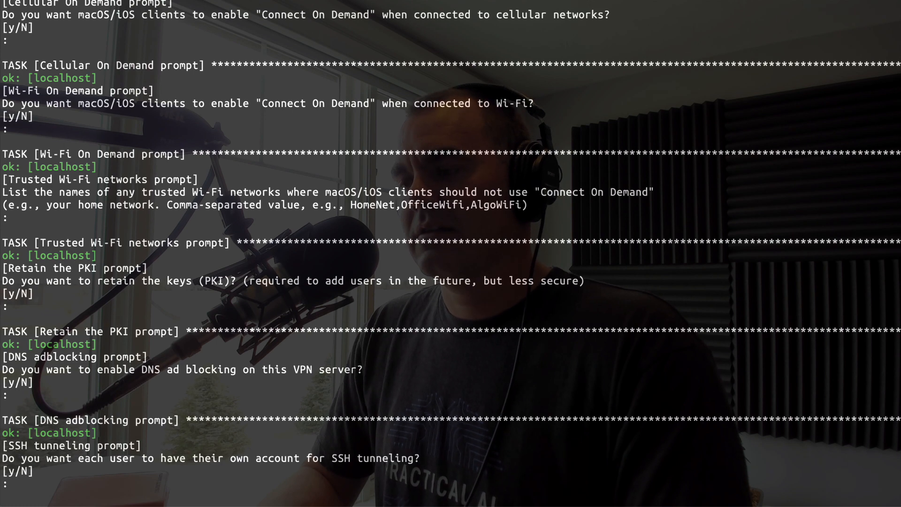
pyautogui.write('y')
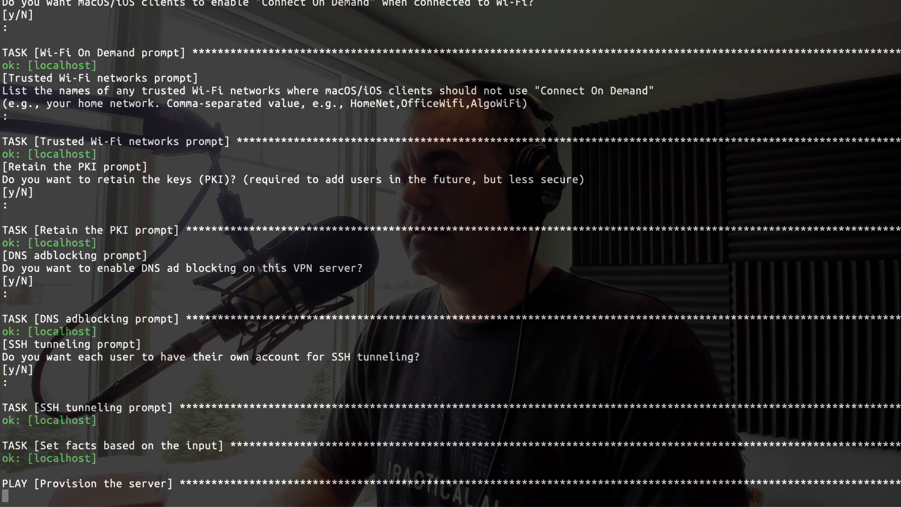
pyautogui.scroll(-3)
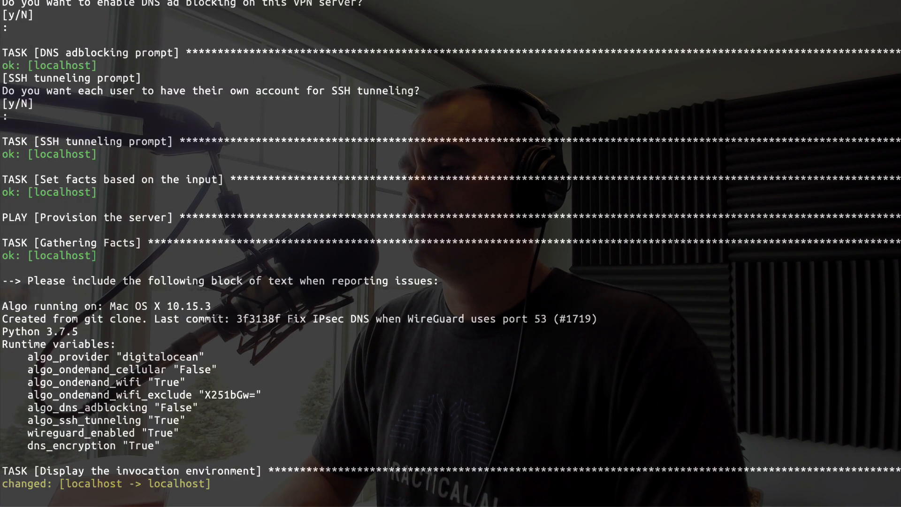
pyautogui.scroll(-3)
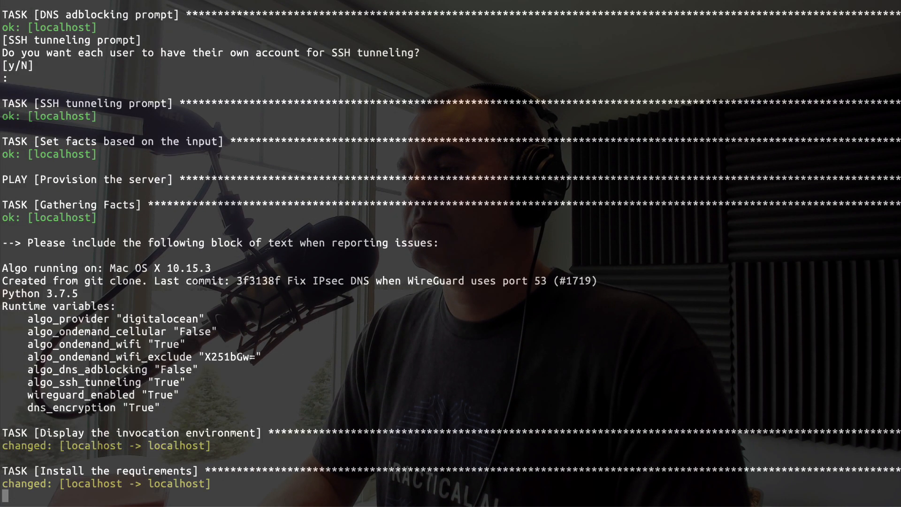
# Paste the DigitalOcean API token and choose region 6 (nyc3), creating droplet 134.122.0.176
pyautogui.scroll(-3)
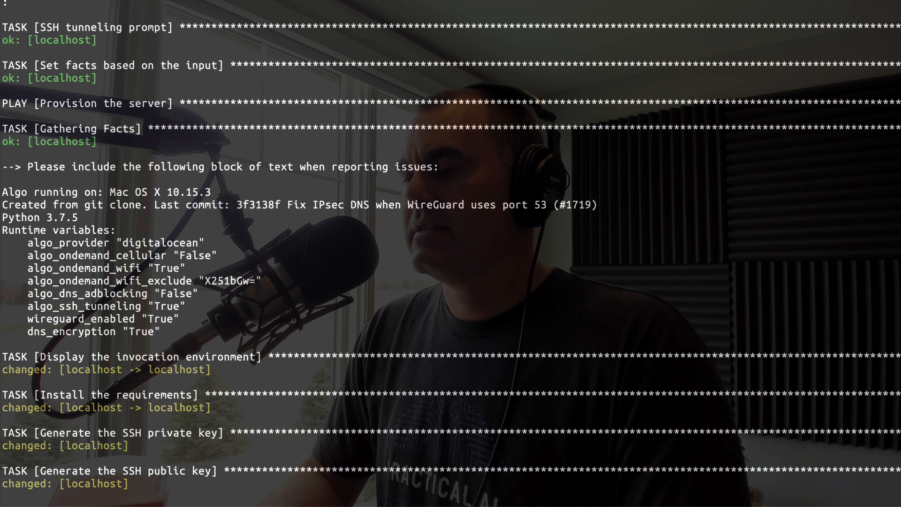
pyautogui.scroll(-3)
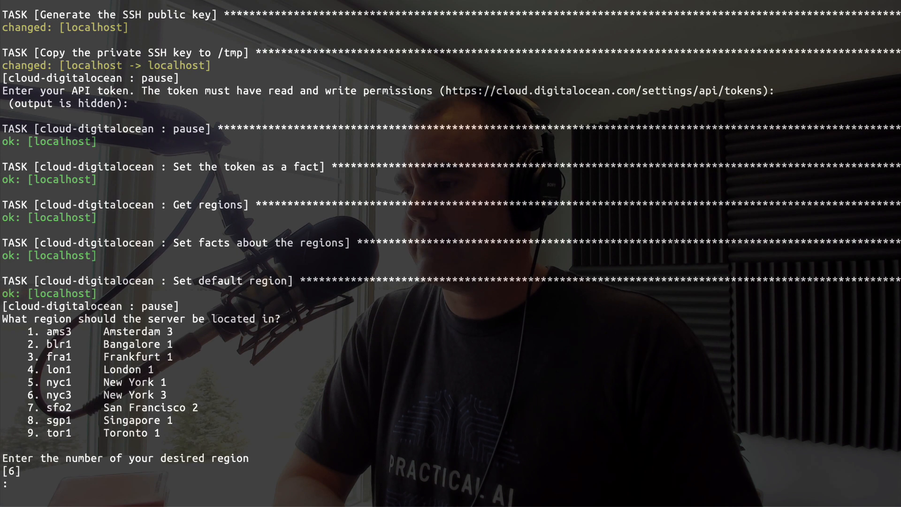
pyautogui.write('6')
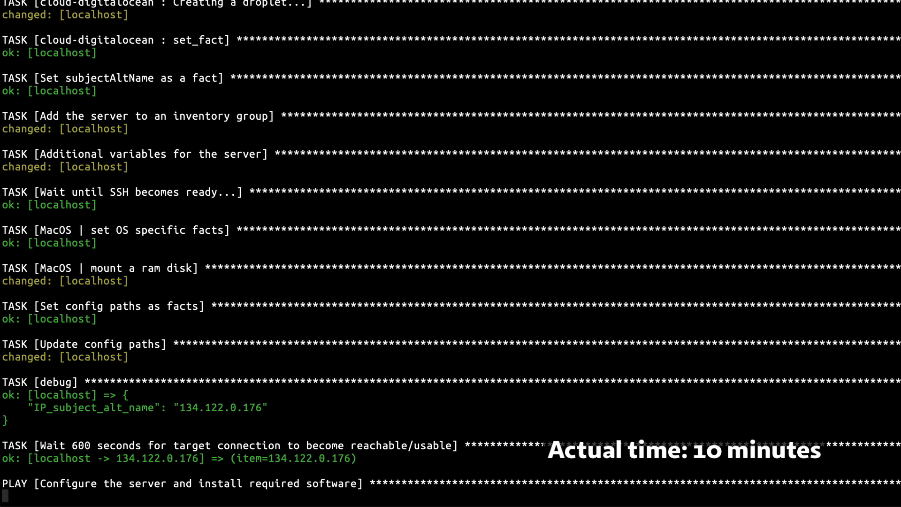
# Read Algo's Congratulations message and PLAY RECAP confirming the deployment completed with no failures
pyautogui.scroll(-3)
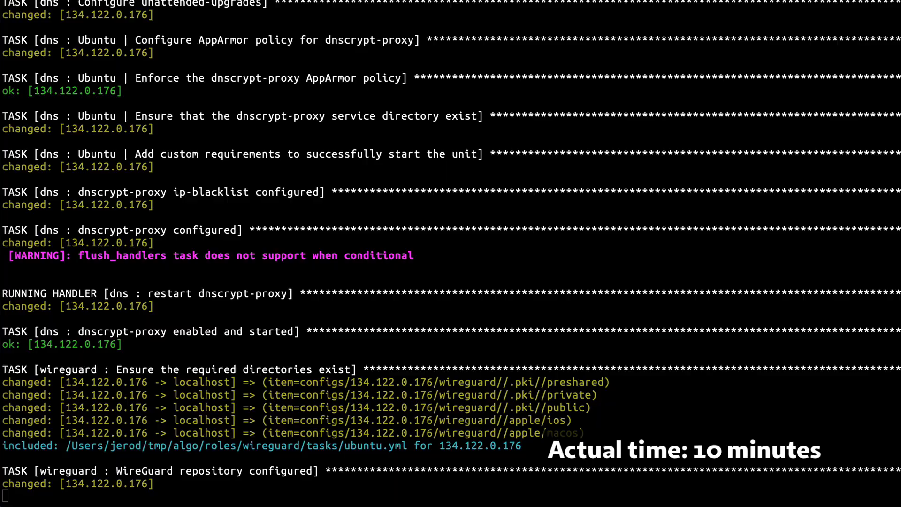
pyautogui.scroll(-3)
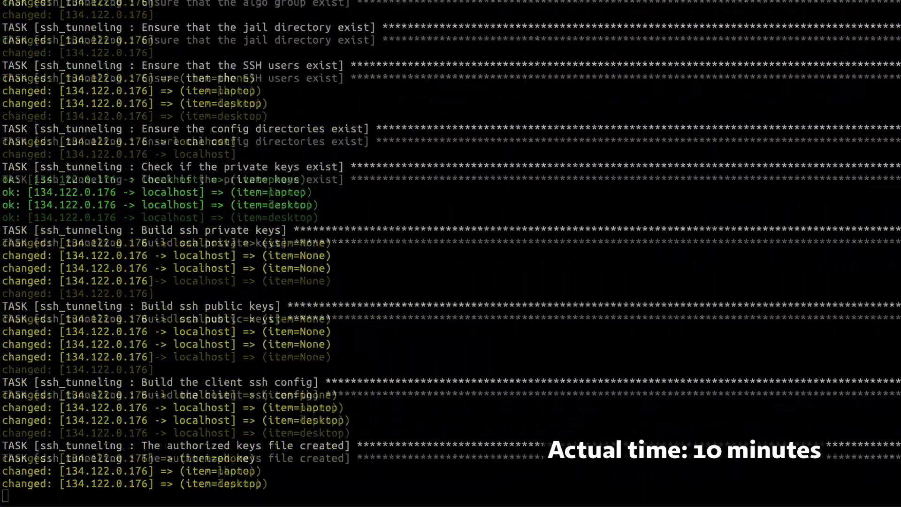
pyautogui.scroll(-3)
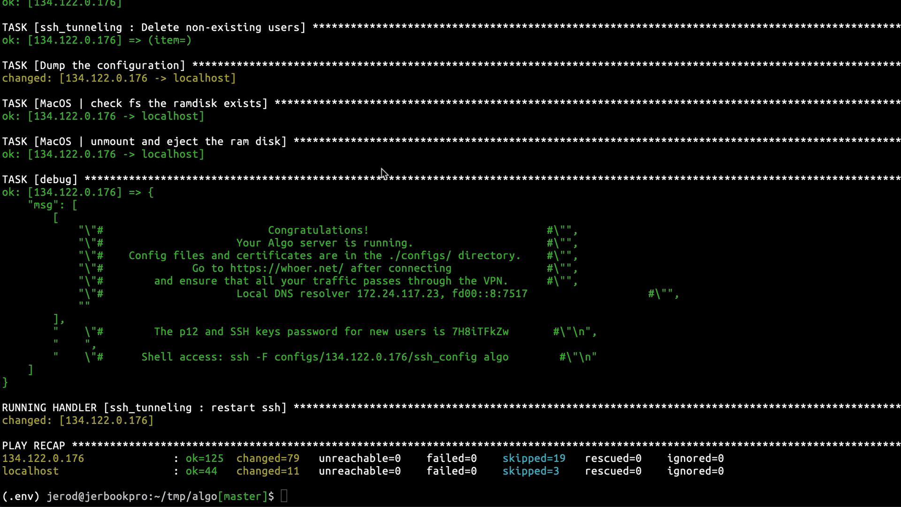
pyautogui.moveTo(360, 157)
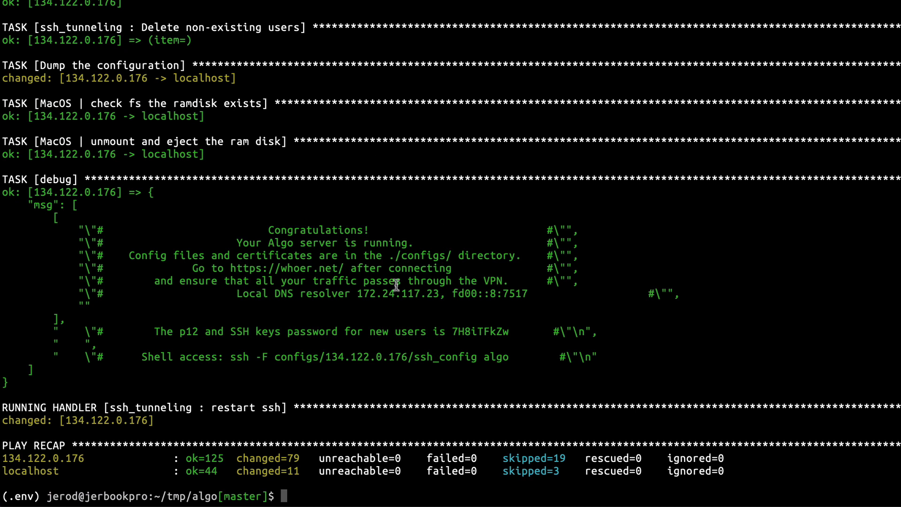
pyautogui.doubleClick(397, 293)
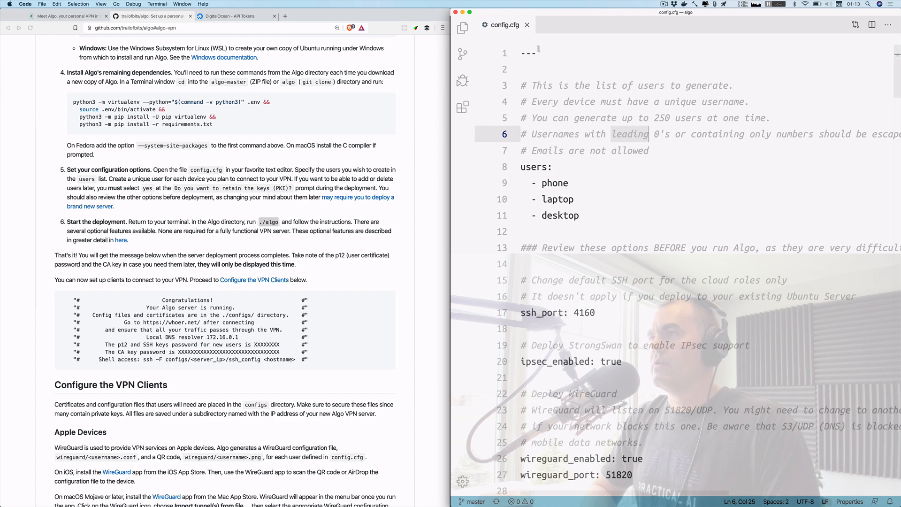
# Scroll the README to the Apple Devices WireGuard client instructions under Configure the VPN Clients
pyautogui.click(463, 27)
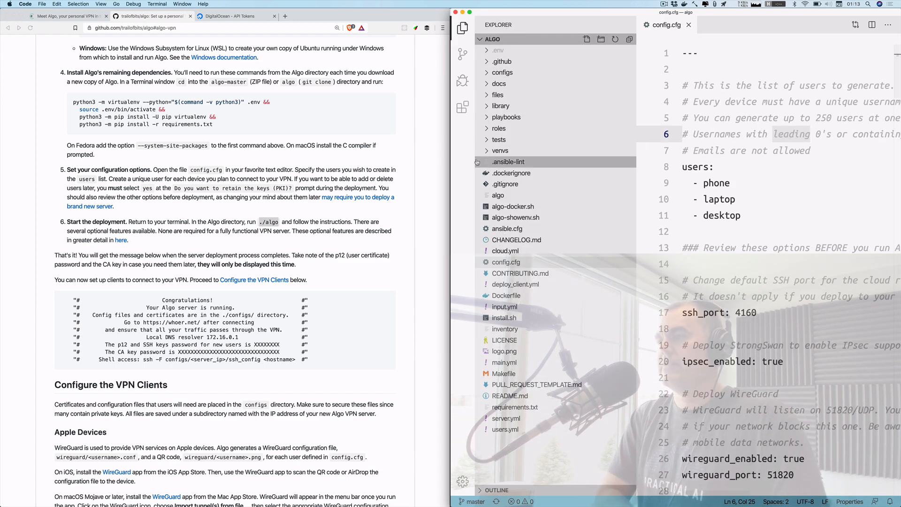
pyautogui.moveTo(505, 328)
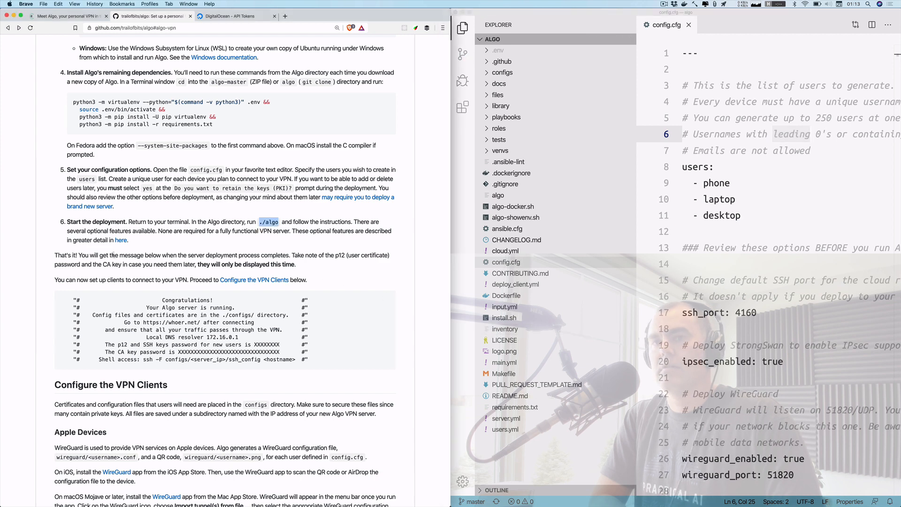
pyautogui.scroll(-3)
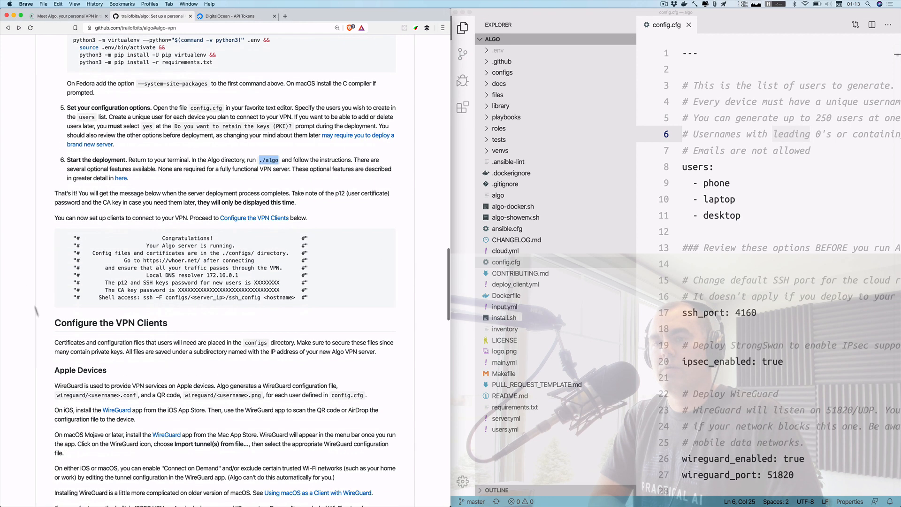
pyautogui.scroll(-3)
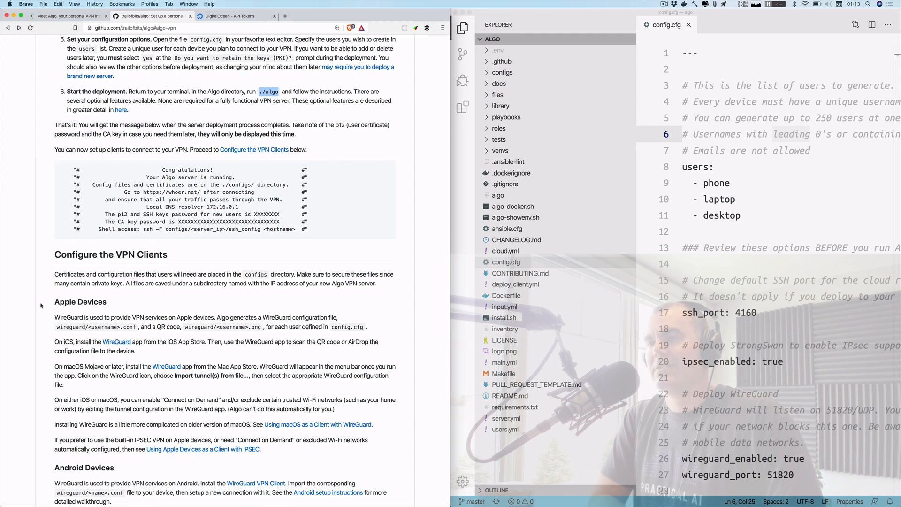
pyautogui.scroll(-3)
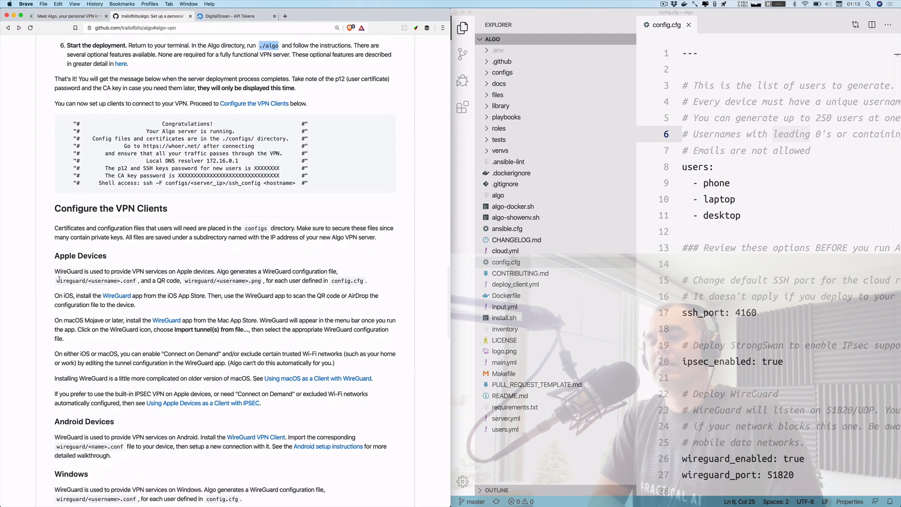
pyautogui.doubleClick(69, 271)
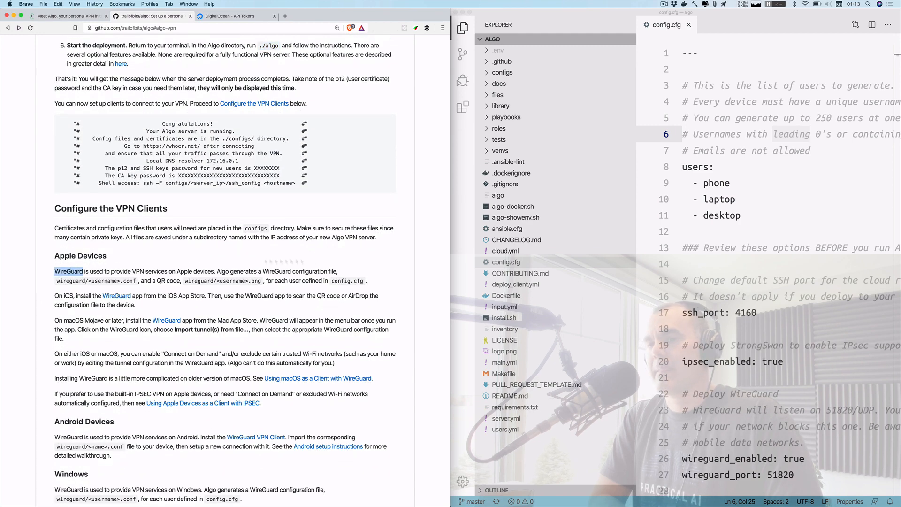
pyautogui.scroll(-3)
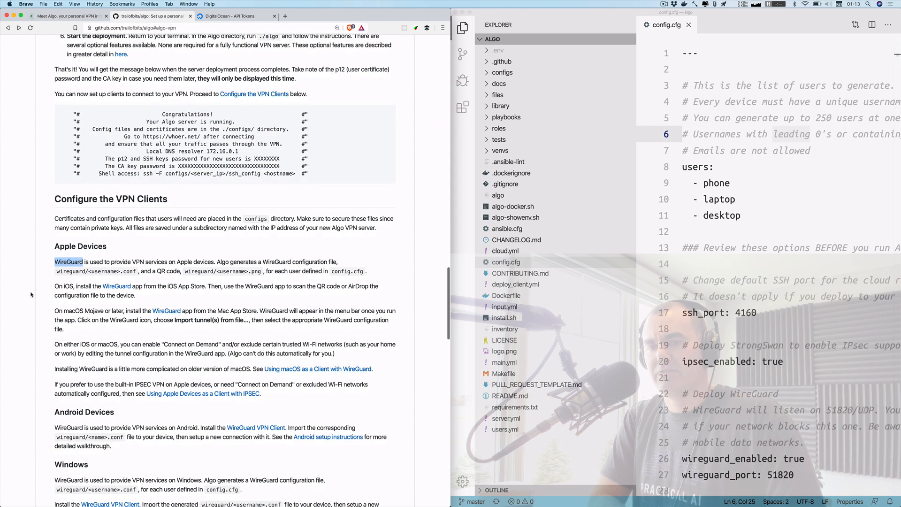
pyautogui.moveTo(152, 246)
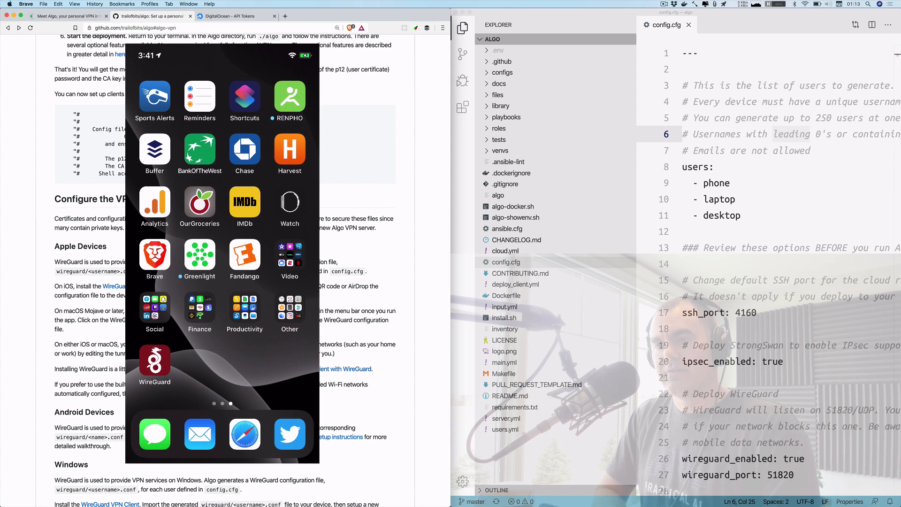
# Browse the configs and files folders, revealing the 134.122.0.176 server folder
pyautogui.click(155, 363)
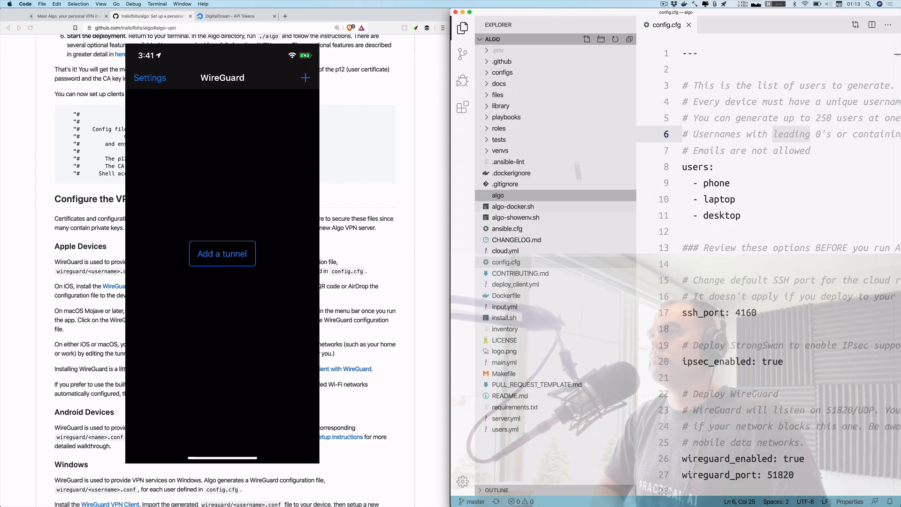
pyautogui.click(501, 72)
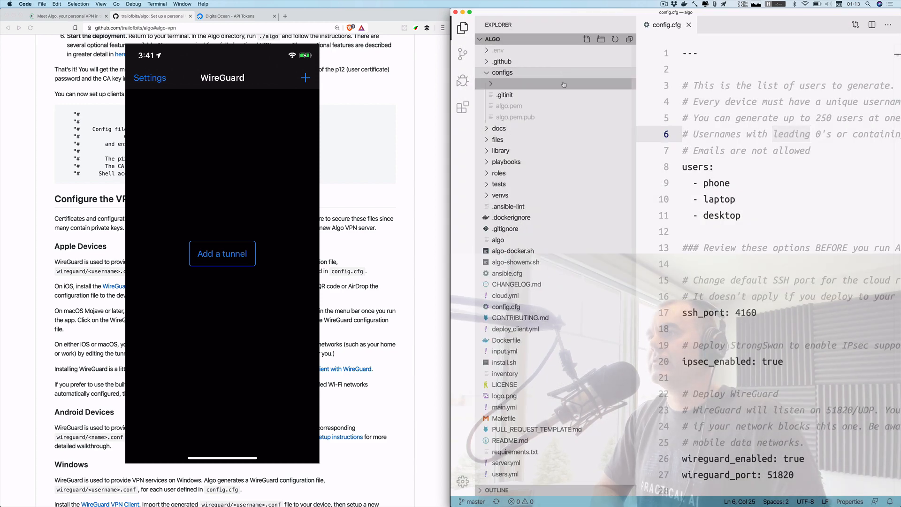
pyautogui.click(502, 72)
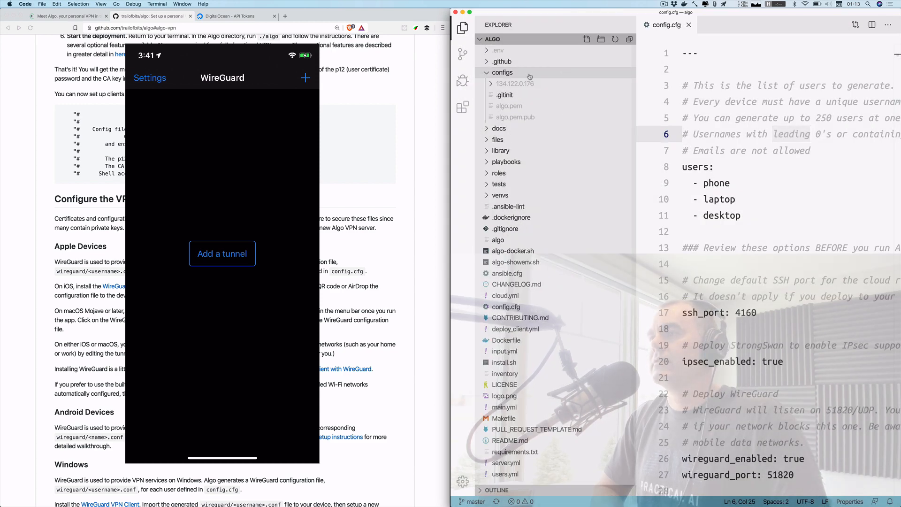
pyautogui.click(497, 94)
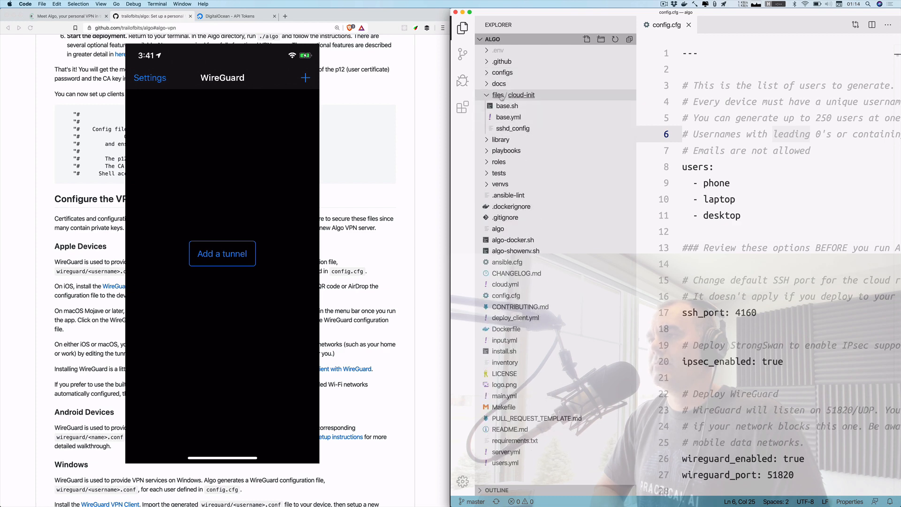
pyautogui.click(497, 95)
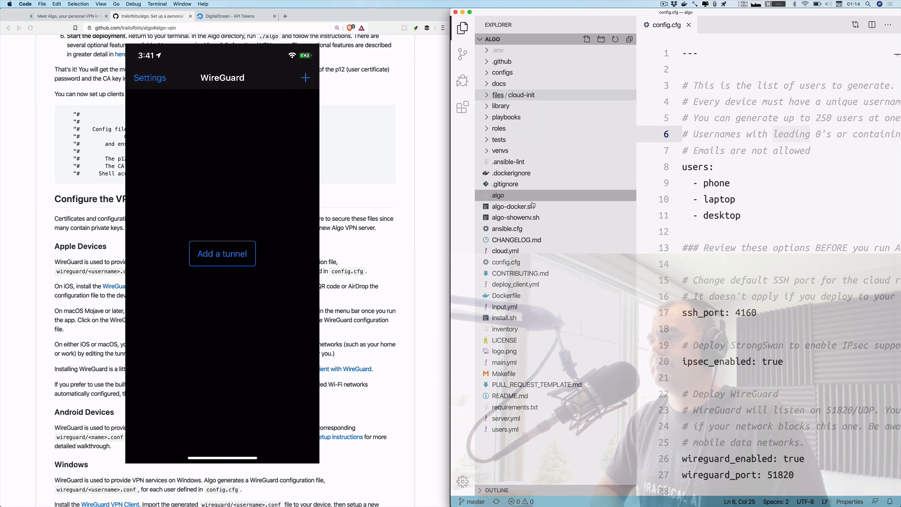
pyautogui.moveTo(505, 250)
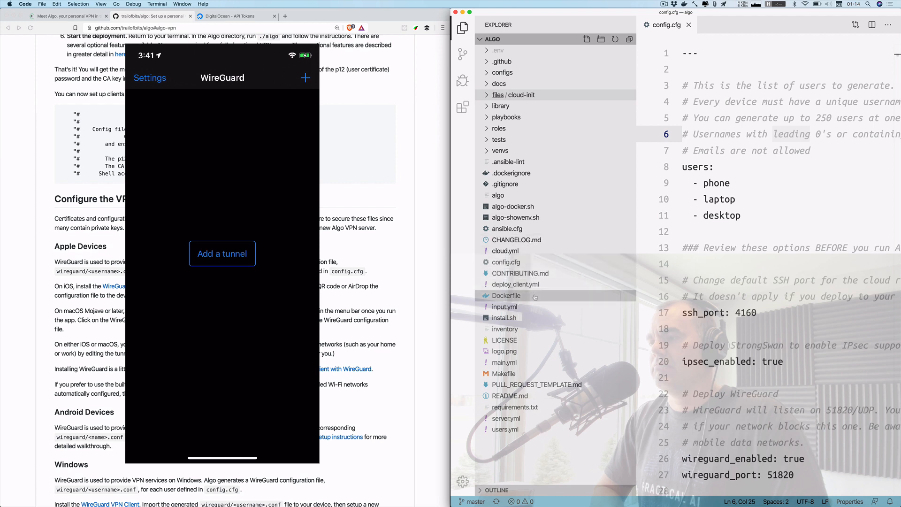
pyautogui.moveTo(504, 372)
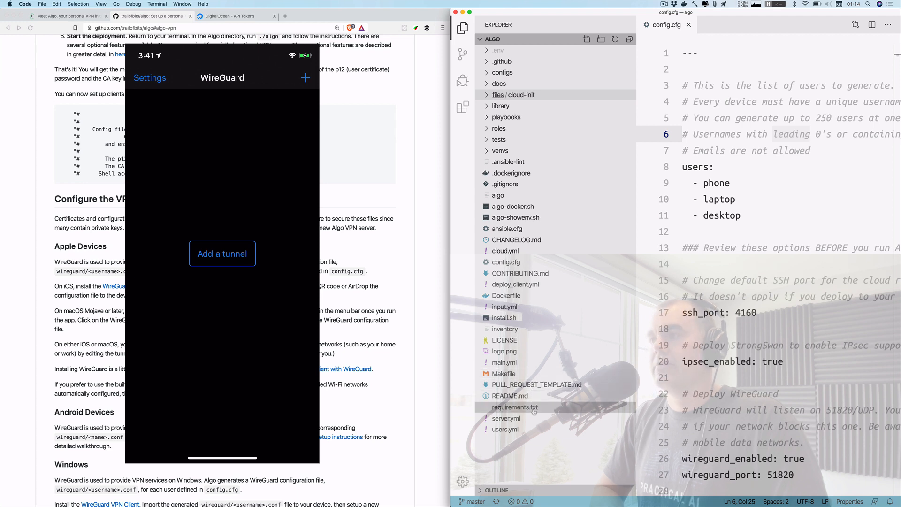
pyautogui.moveTo(504, 339)
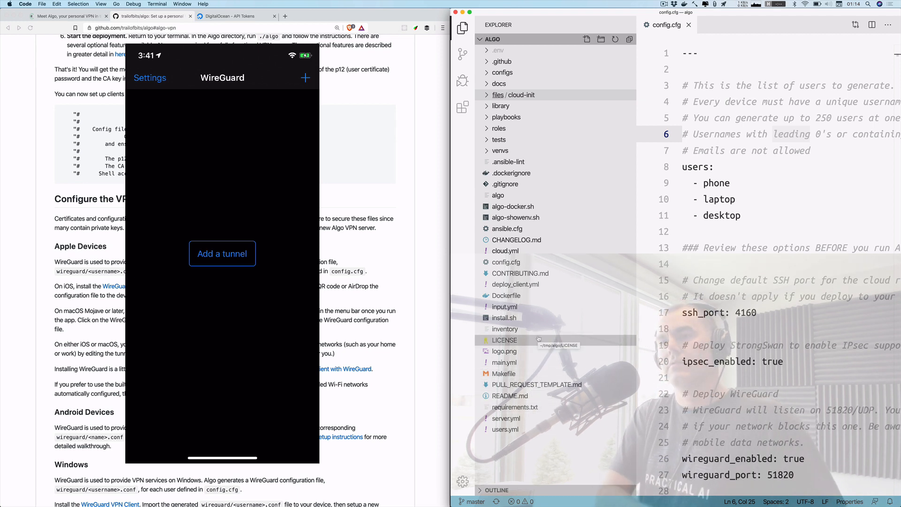
# Search the project for 'png' files, listing logo.png and the docs images
pyautogui.write('png')
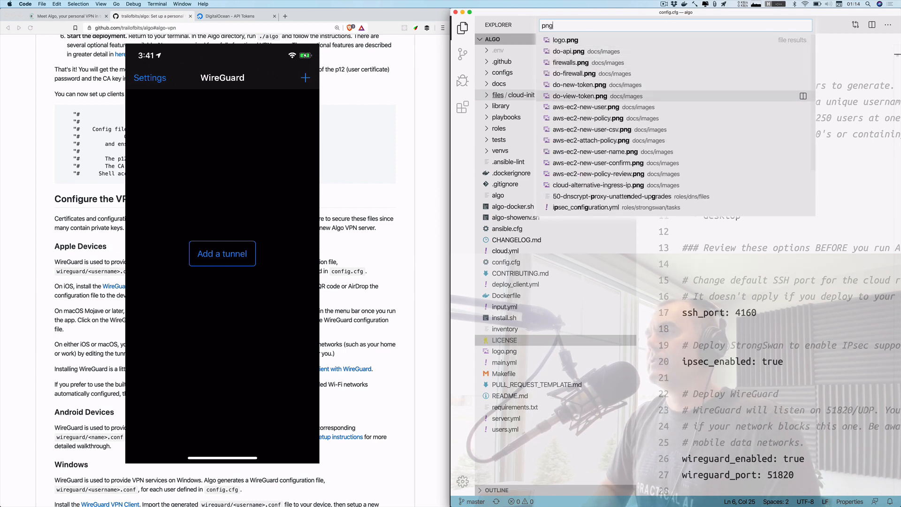
# Expand configs > 134.122.0.176 > wireguard and view phone.conf's Interface and Peer settings
pyautogui.scroll(-3)
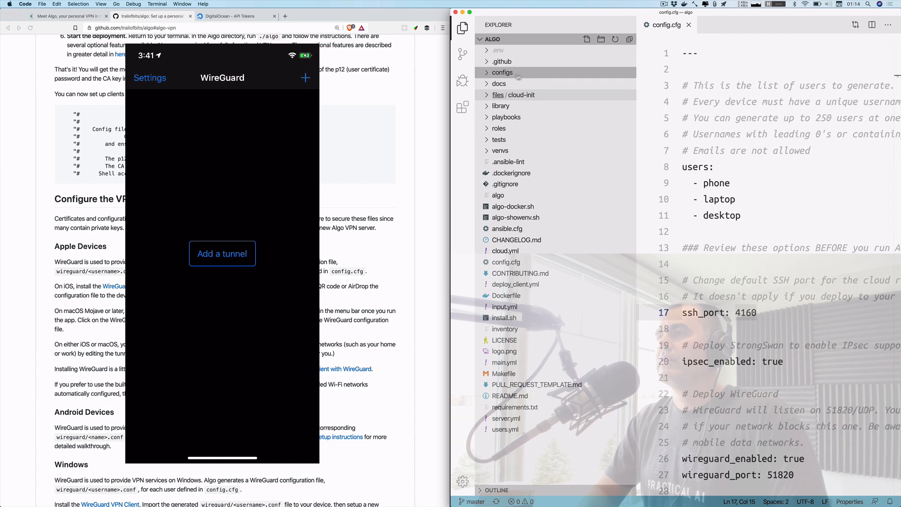
pyautogui.click(501, 73)
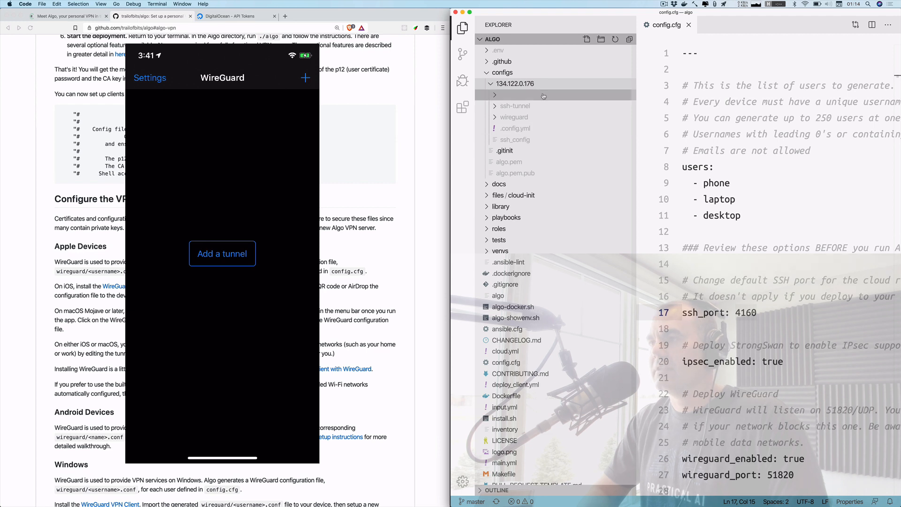
pyautogui.click(513, 117)
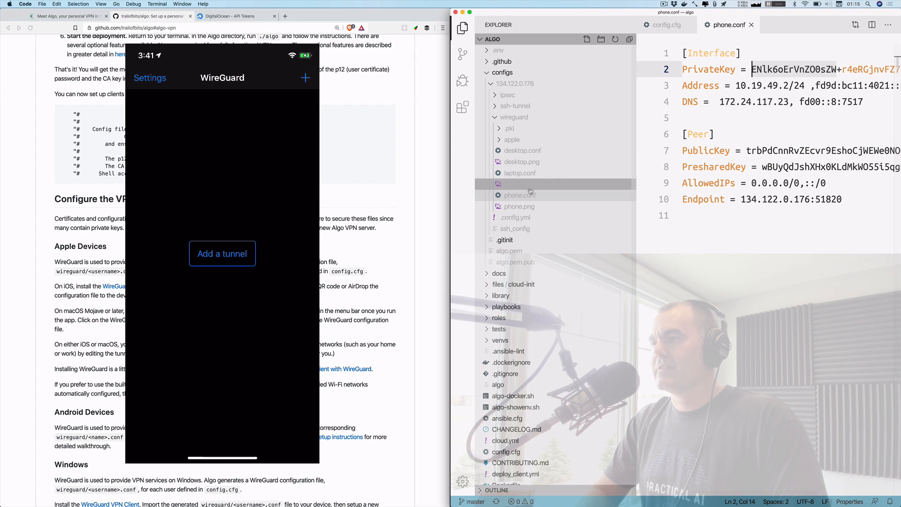
# Show the phone.png QR code and start a WireGuard tunnel from QR code with camera access allowed
pyautogui.click(519, 206)
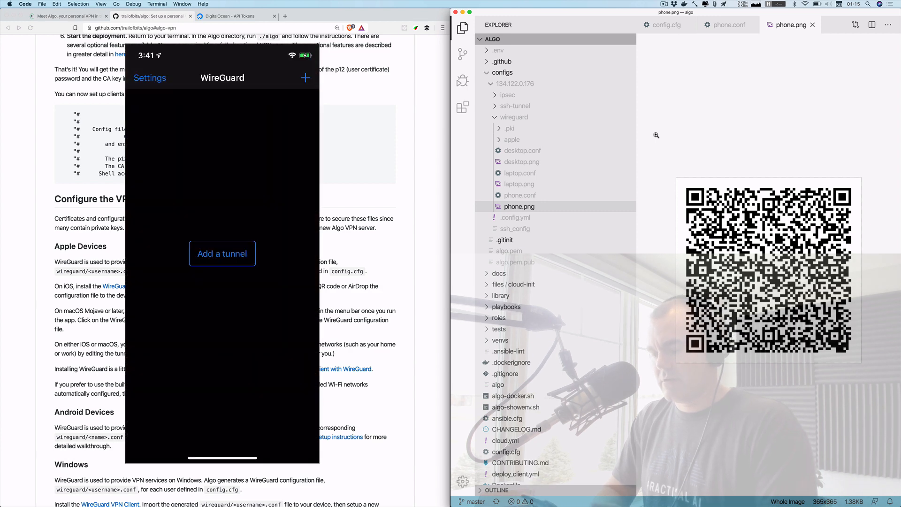
pyautogui.click(221, 254)
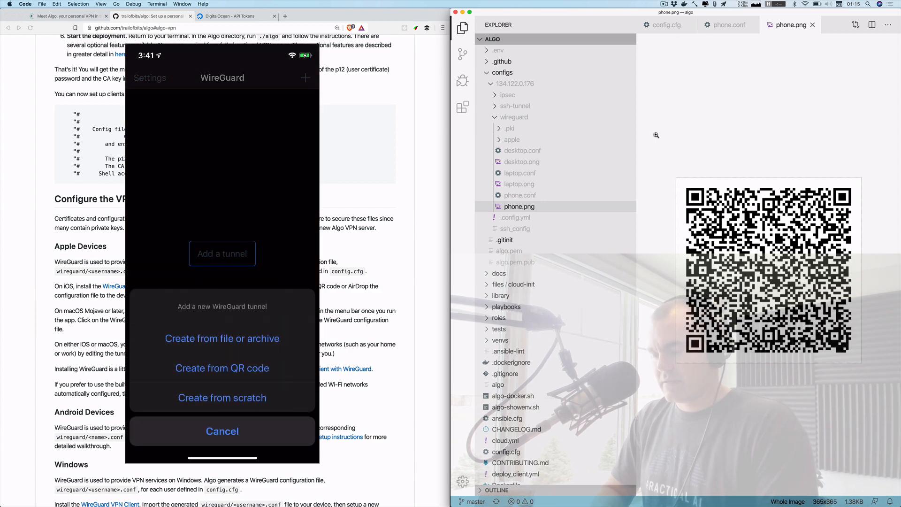
pyautogui.click(221, 368)
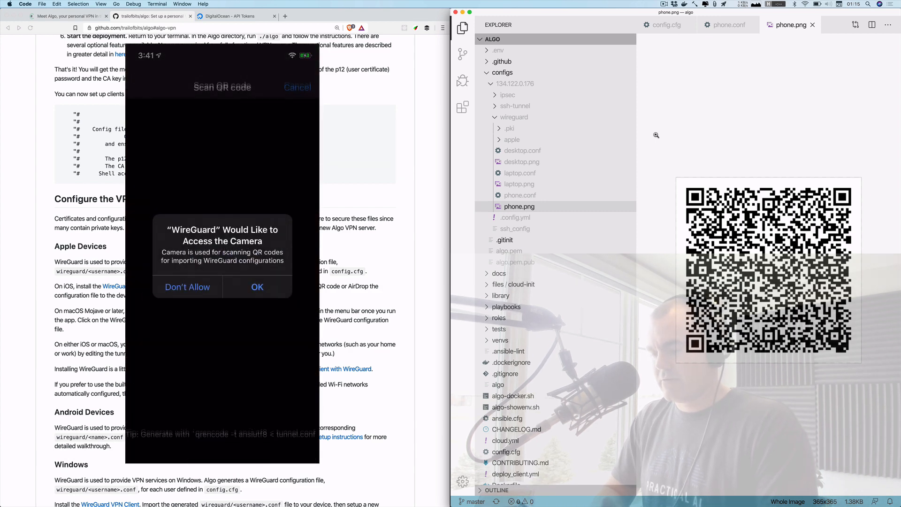
pyautogui.click(257, 287)
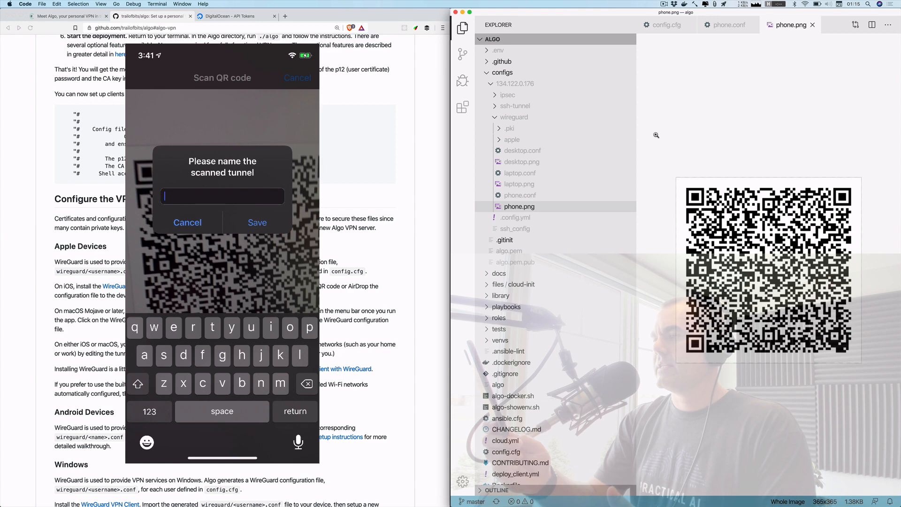
# Name the scanned tunnel algo, save it and allow the VPN configuration to be added
pyautogui.write('al')
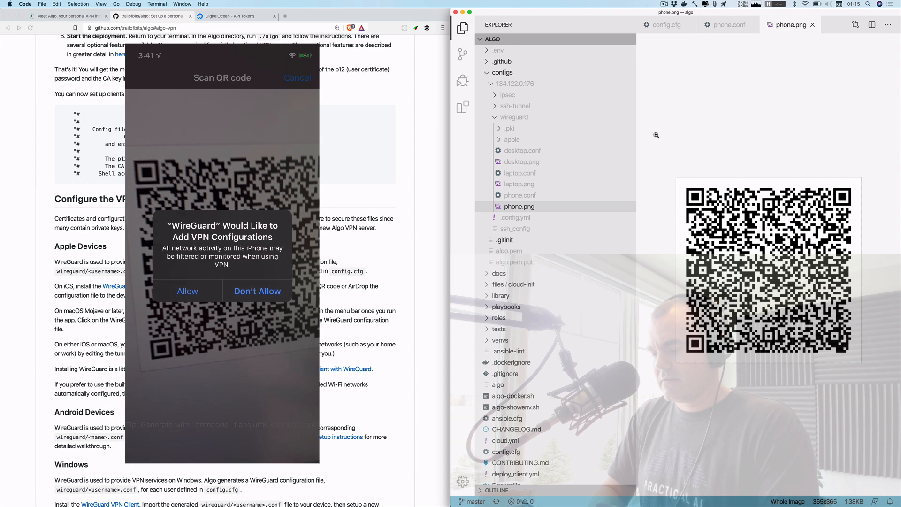
pyautogui.click(187, 291)
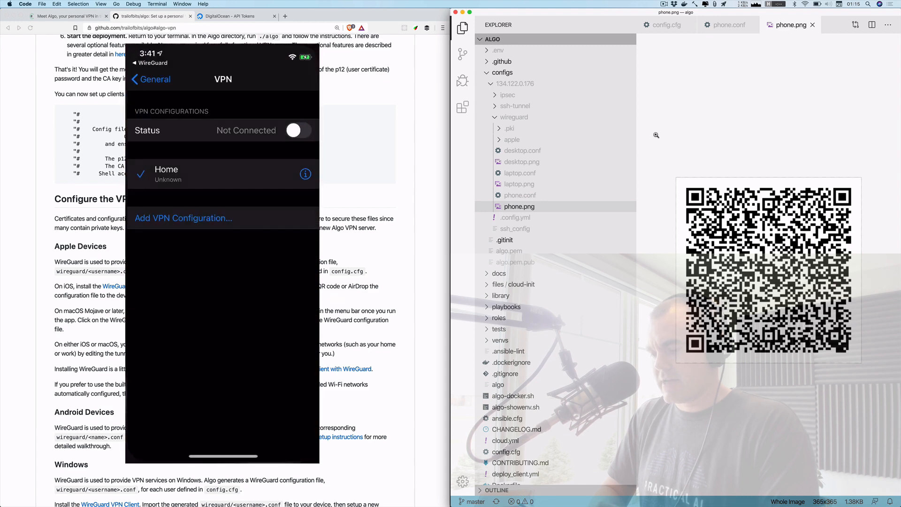
pyautogui.click(183, 218)
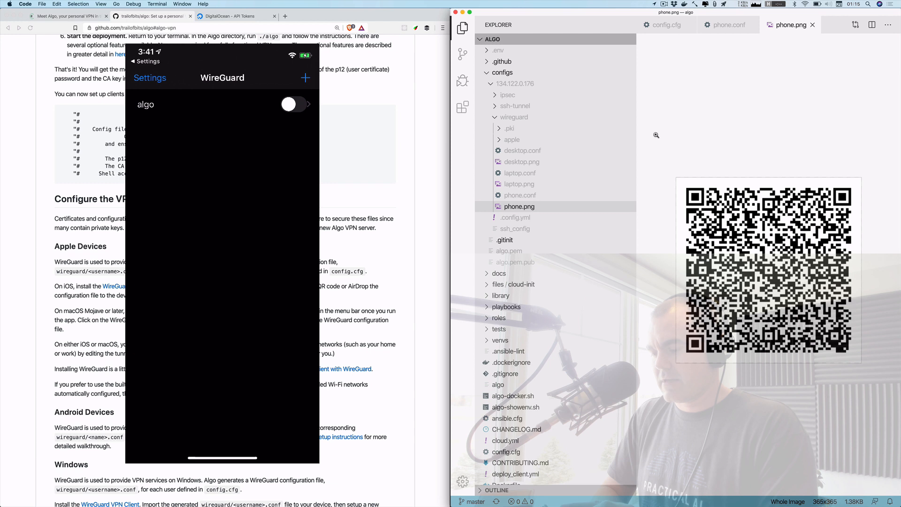
# Leave WireGuard for a public-IP lookup page showing the phone's address 173.240.90.147
pyautogui.click(293, 104)
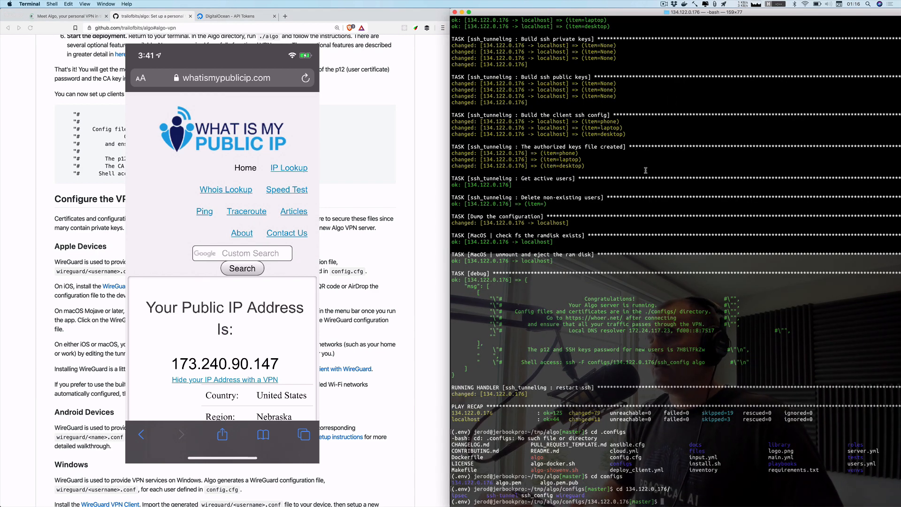
# Enter whoer.net in Safari's address bar as another public-IP checker
pyautogui.click(222, 78)
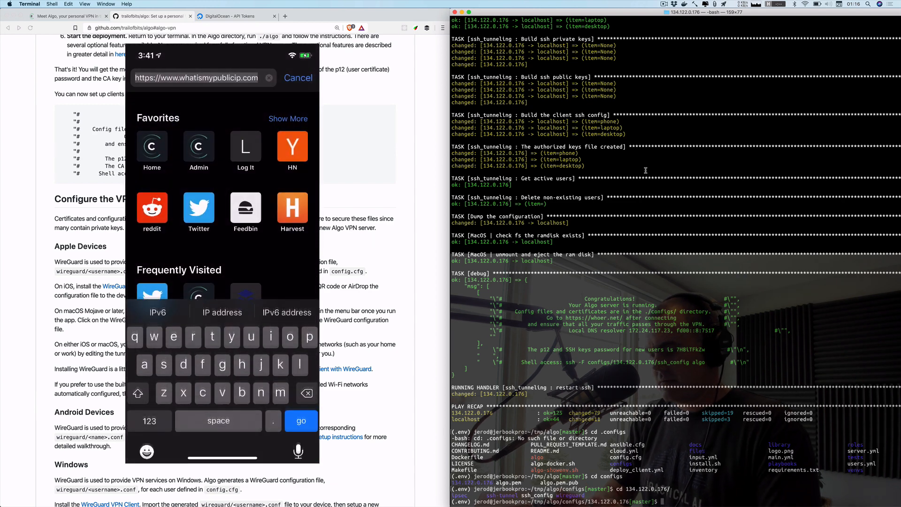
pyautogui.write('whoe')
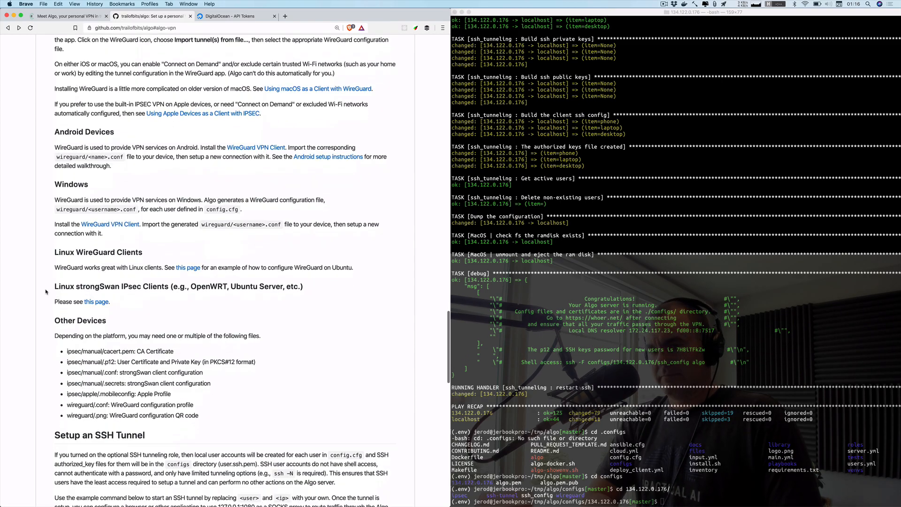
# Scroll the trailofbits/algo page back to the Algo VPN README heading and Features list
pyautogui.scroll(-3)
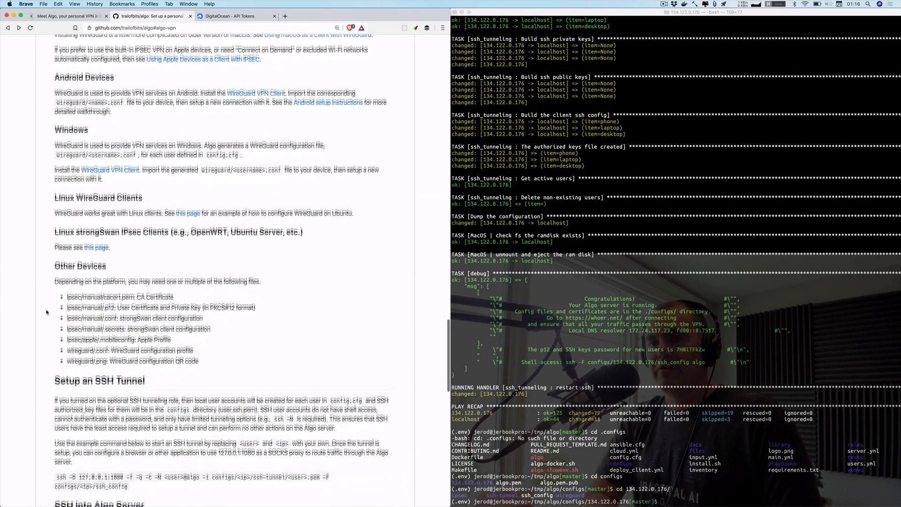
pyautogui.scroll(-3)
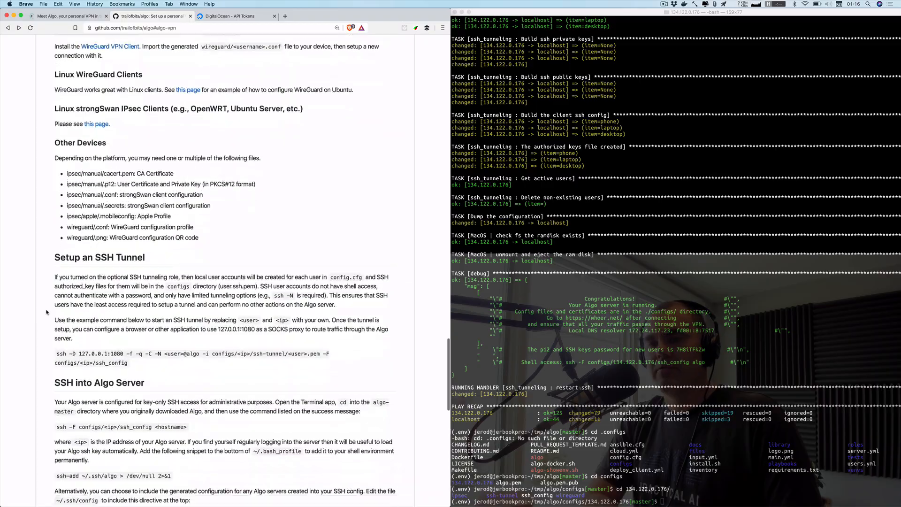
pyautogui.scroll(3)
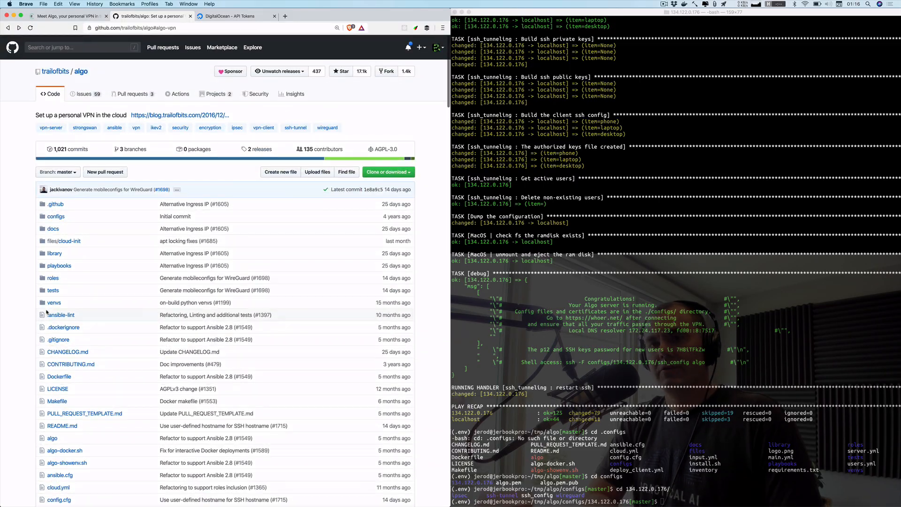
pyautogui.scroll(-3)
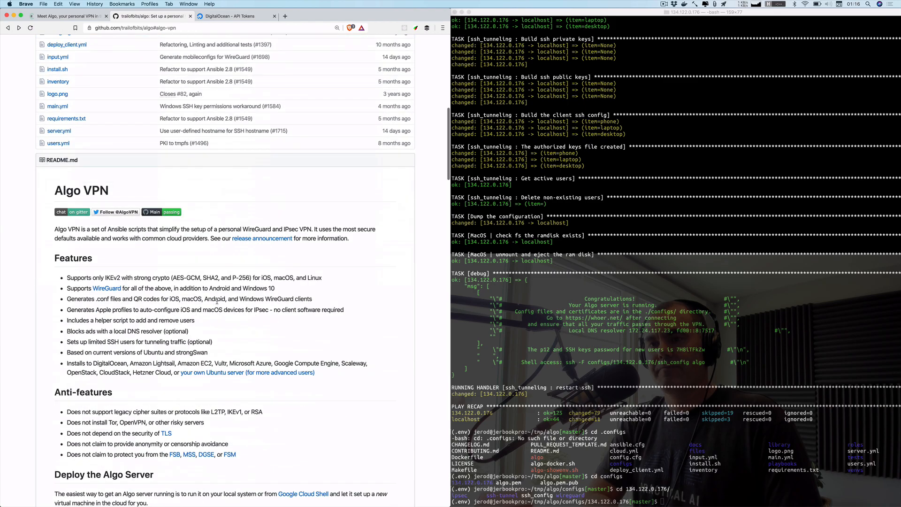
pyautogui.scroll(-3)
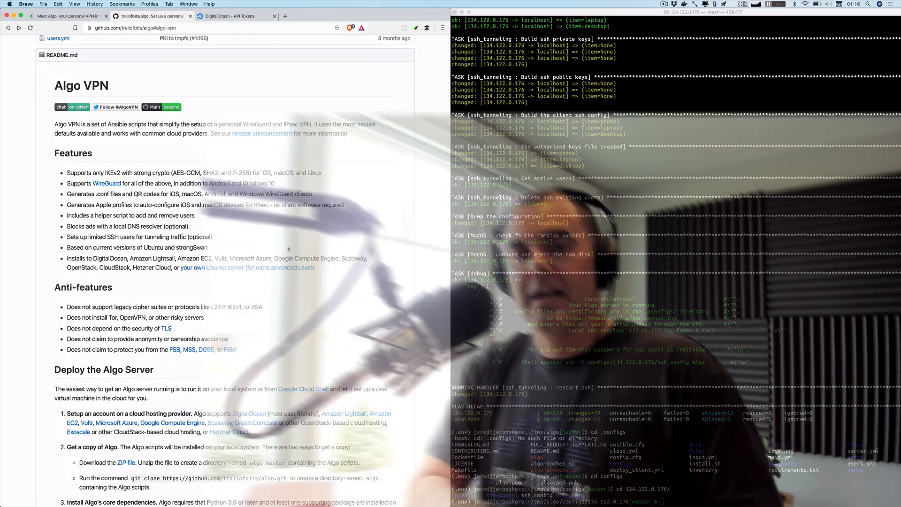